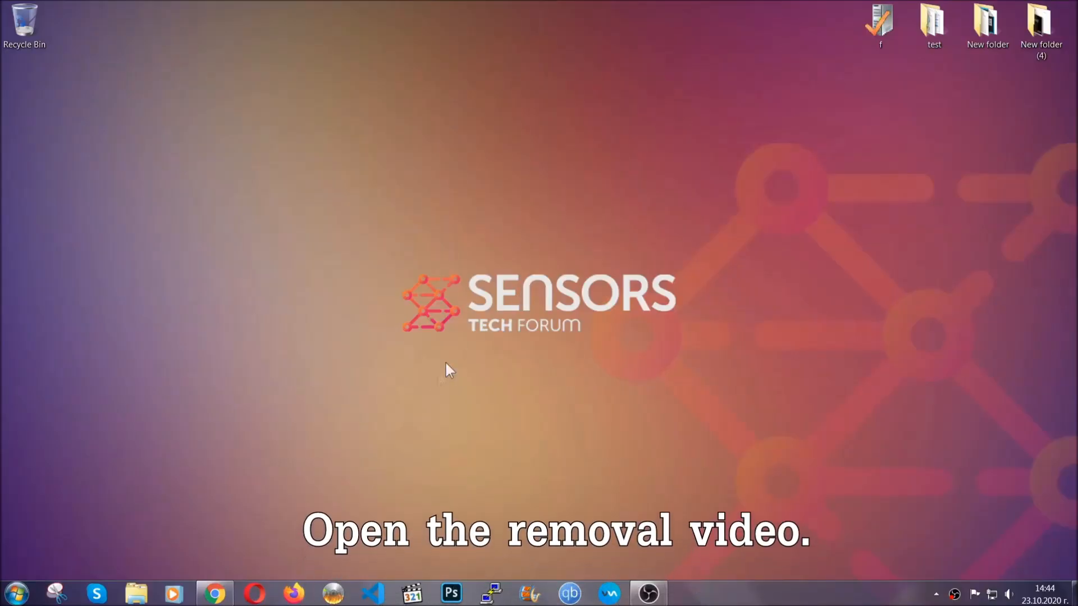
Step: Follow the YouTube video's description link to the SensorsTechForum article and download the SpyHunter installer
{"action": "left_click", "coordinate": [214, 593]}
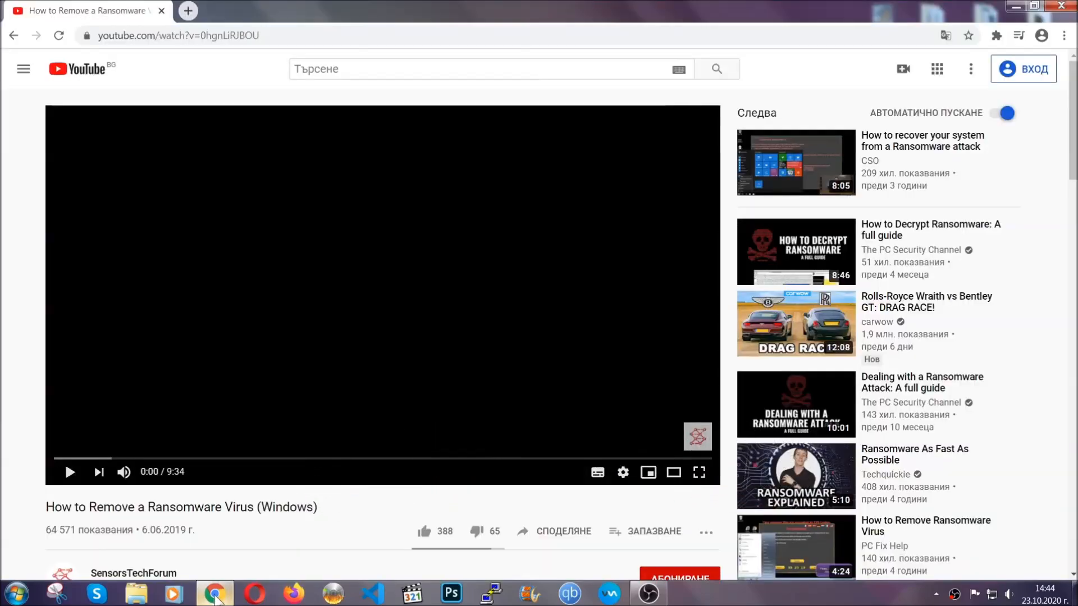
{"action": "scroll", "scroll_direction": "down", "scroll_amount": 3}
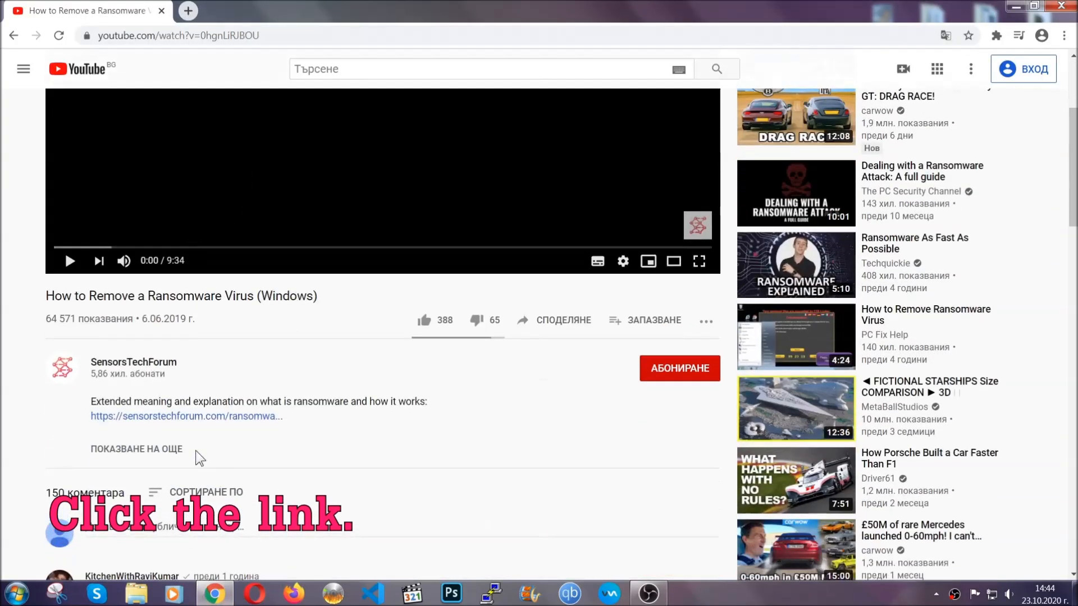
{"action": "left_click", "coordinate": [185, 416]}
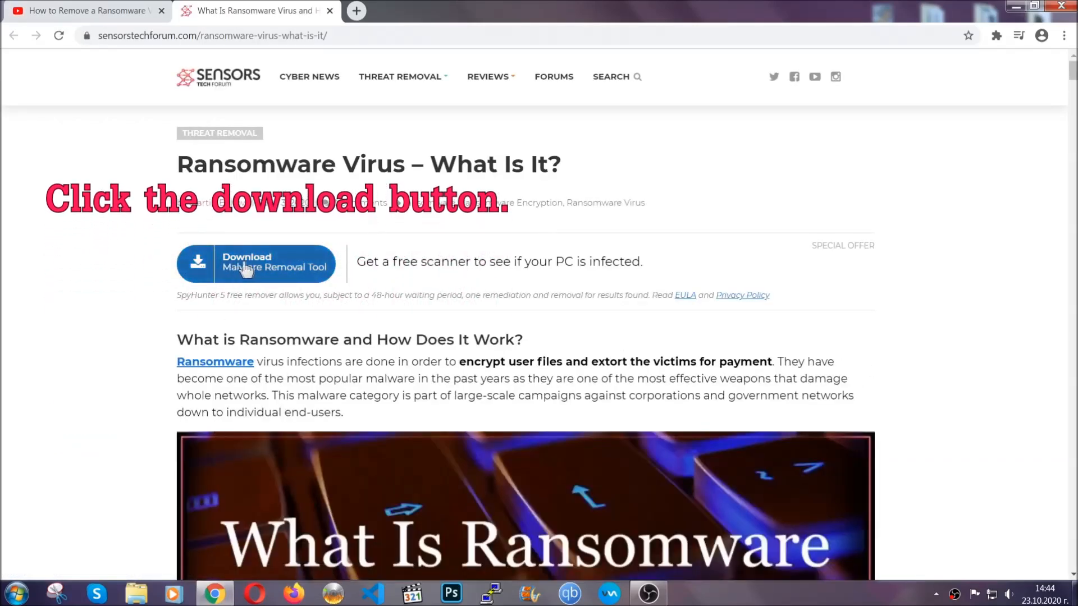
{"action": "left_click", "coordinate": [256, 264]}
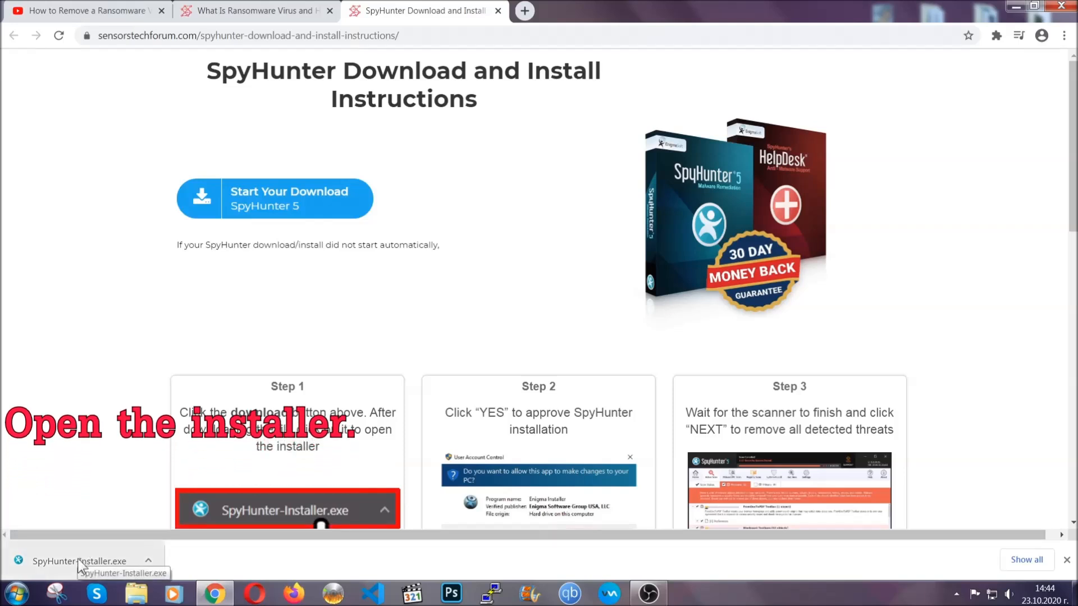
Step: Run SpyHunter-Installer.exe in English, accept the licence and install until setup reports success
{"action": "left_click", "coordinate": [79, 562]}
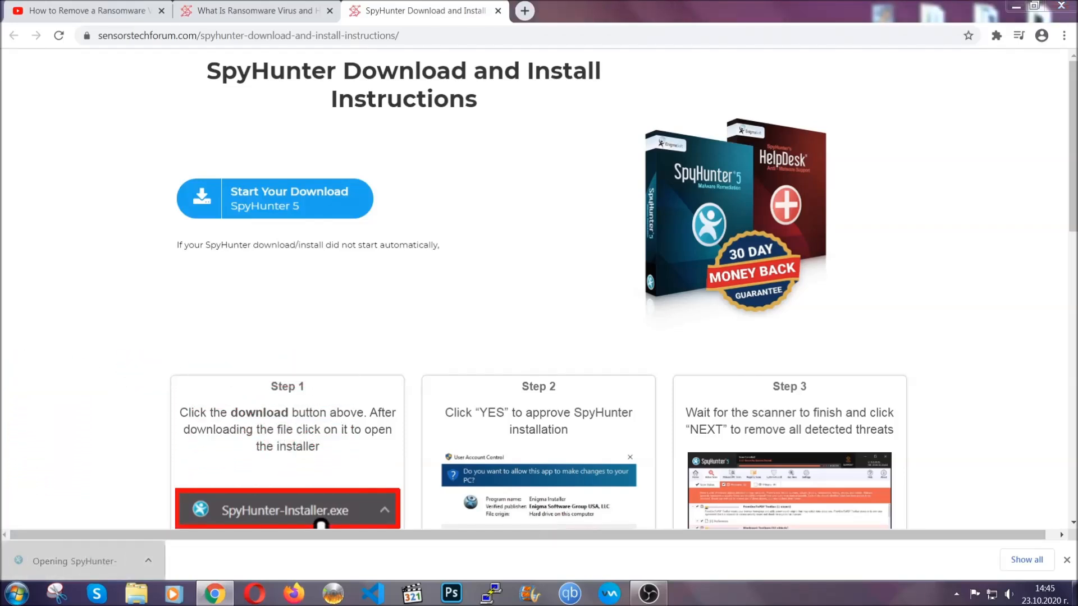
{"action": "left_click", "coordinate": [288, 510]}
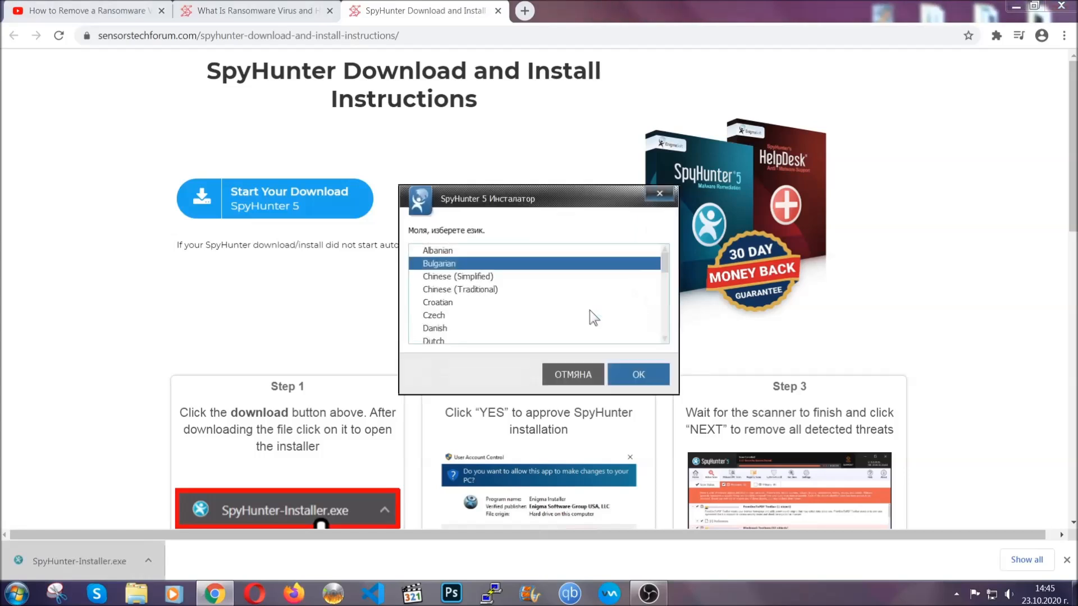
{"action": "scroll", "scroll_direction": "down", "scroll_amount": 3}
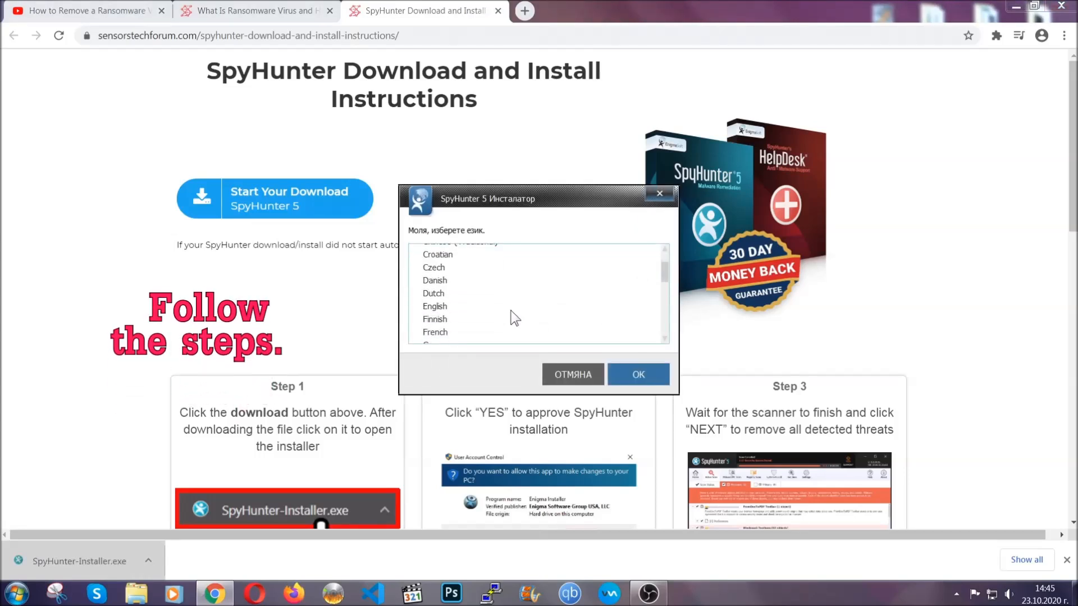
{"action": "left_click", "coordinate": [434, 305]}
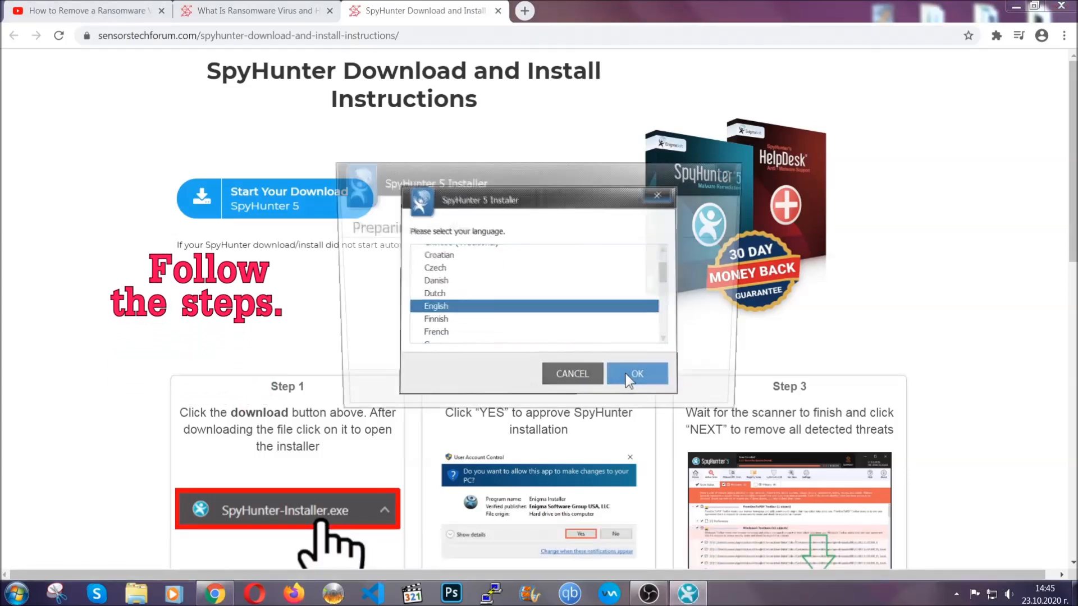
{"action": "left_click", "coordinate": [632, 373]}
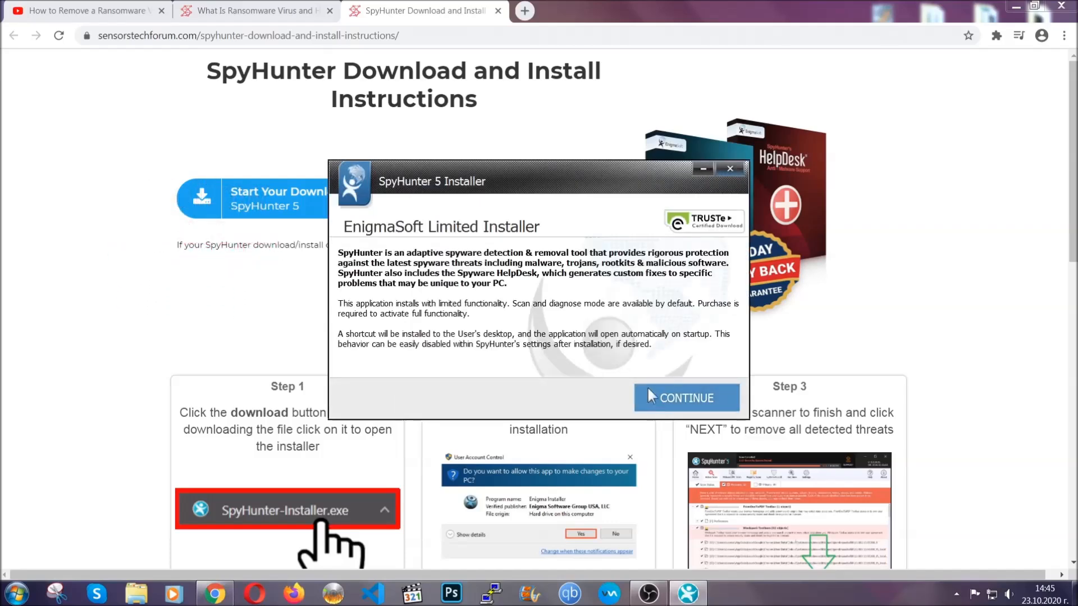
{"action": "left_click", "coordinate": [685, 397]}
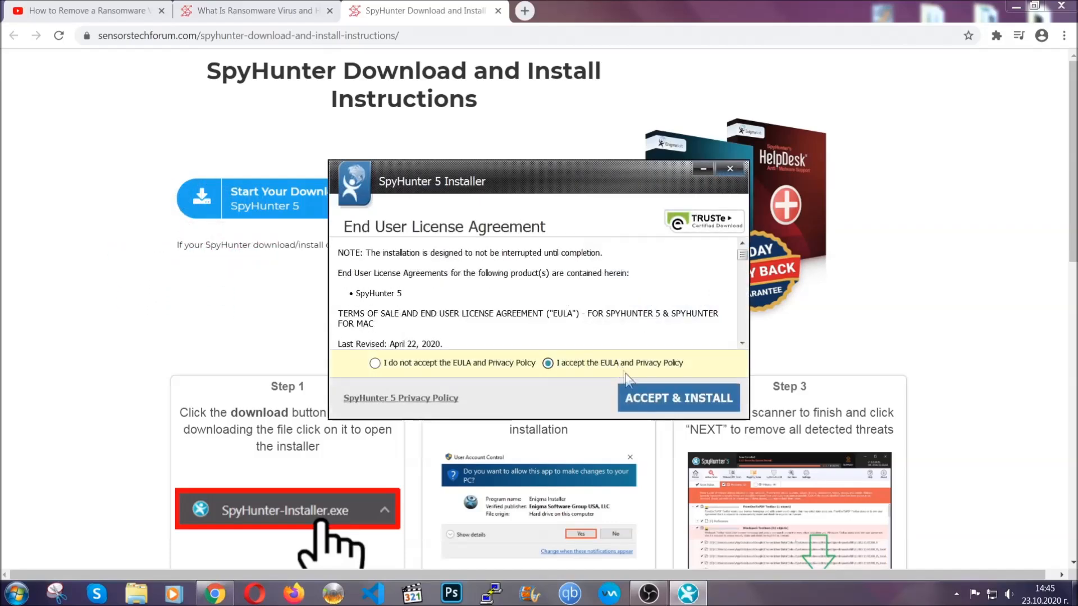
{"action": "left_click", "coordinate": [677, 398]}
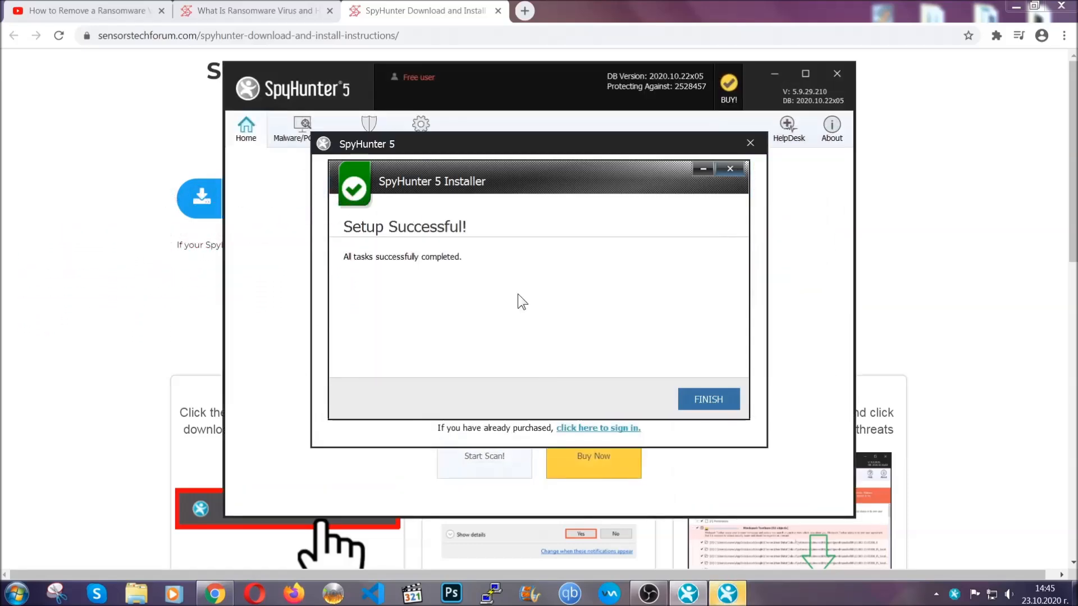
Step: Finish setup, let the scan flag Keygen.exe and request its removal
{"action": "left_click", "coordinate": [707, 398]}
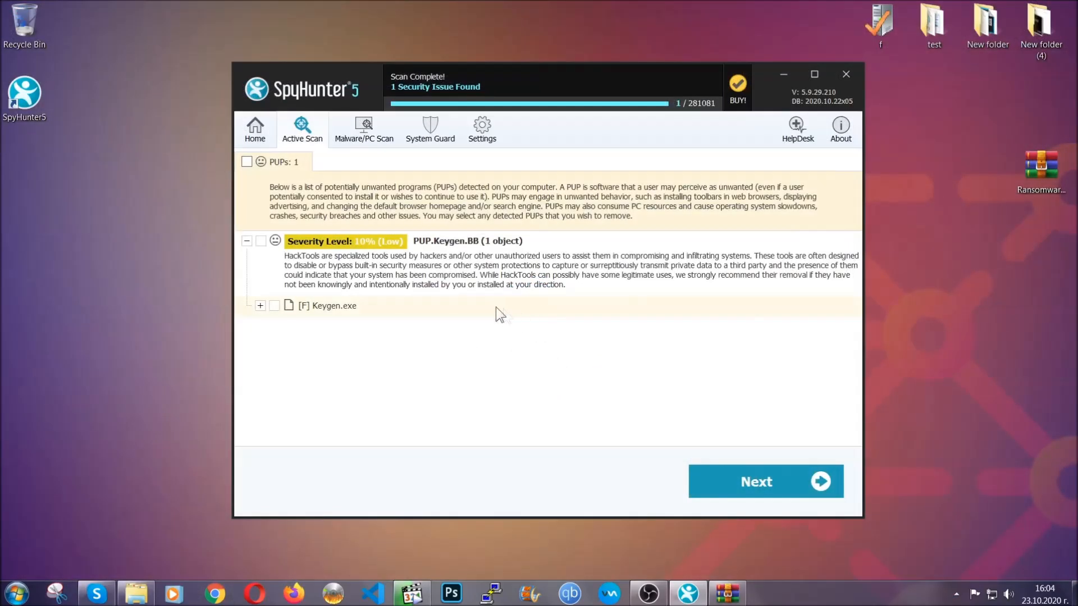
{"action": "left_click", "coordinate": [247, 162]}
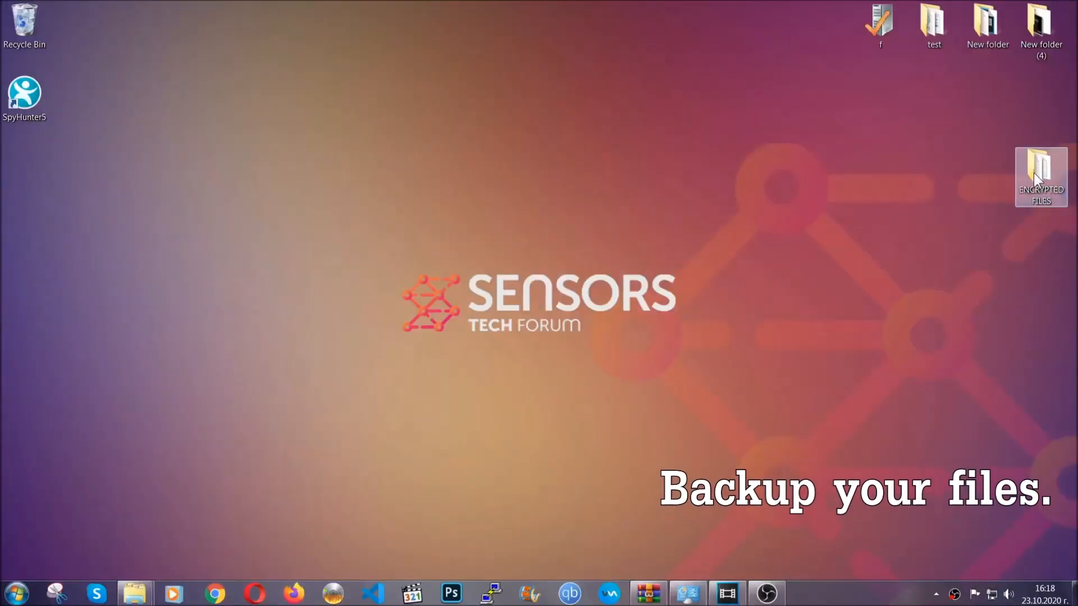
Step: Copy the six .efji files from ENCRYPTED FILES onto FLASH DRIVE (H:) and close Explorer
{"action": "double_click", "coordinate": [1040, 165]}
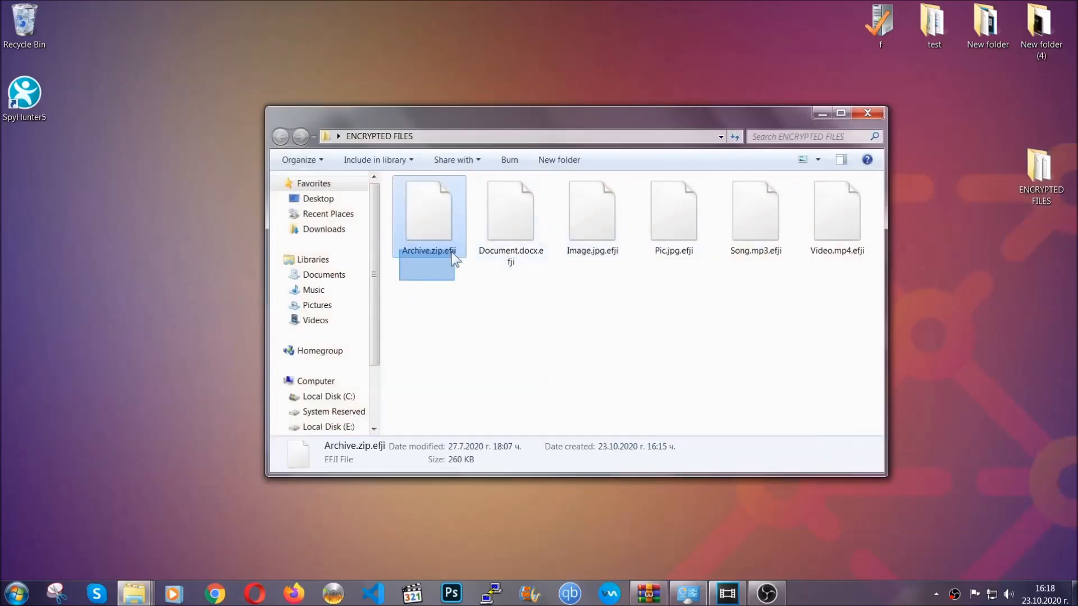
{"action": "right_click", "coordinate": [838, 210]}
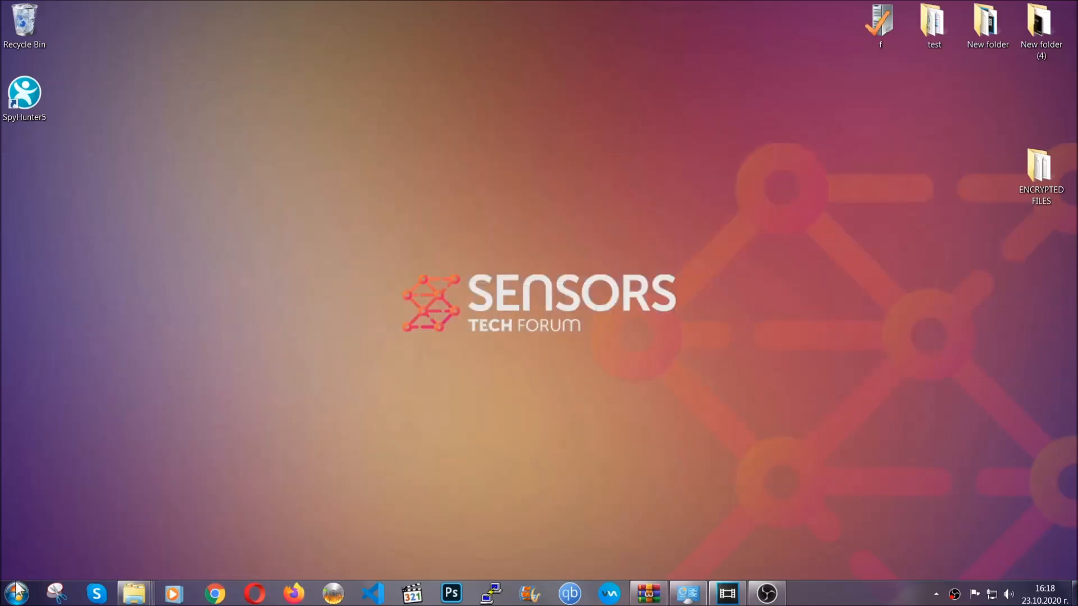
{"action": "mouse_move", "coordinate": [210, 427]}
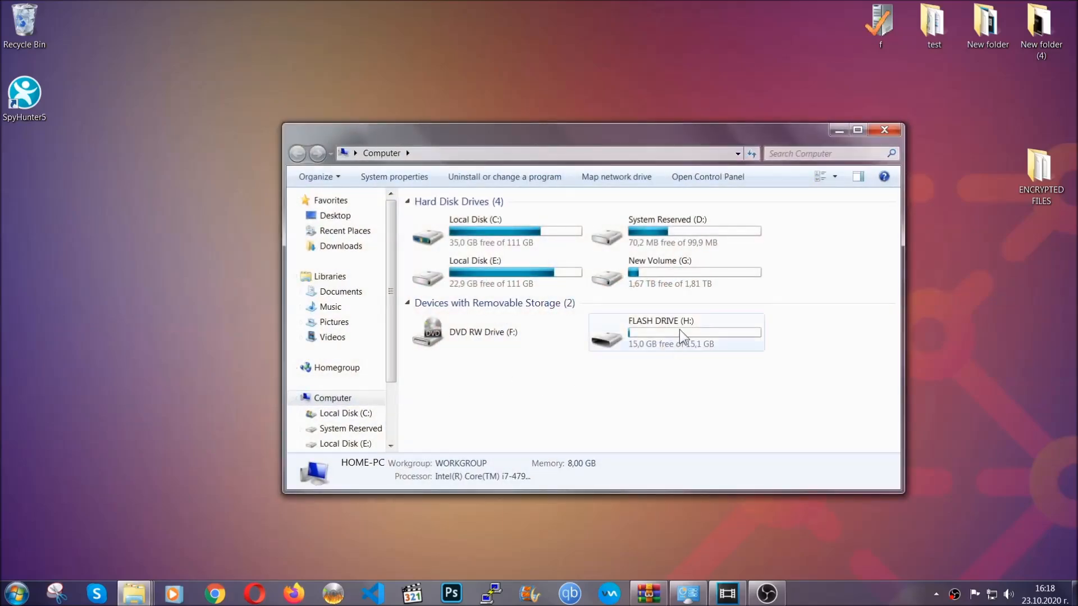
{"action": "double_click", "coordinate": [660, 332]}
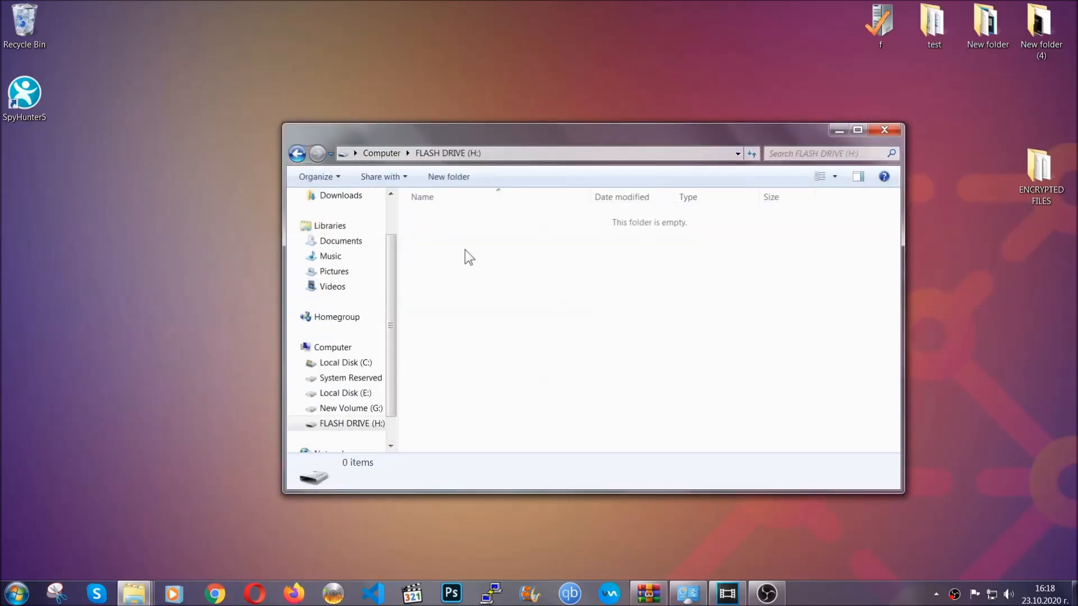
{"action": "right_click", "coordinate": [467, 256]}
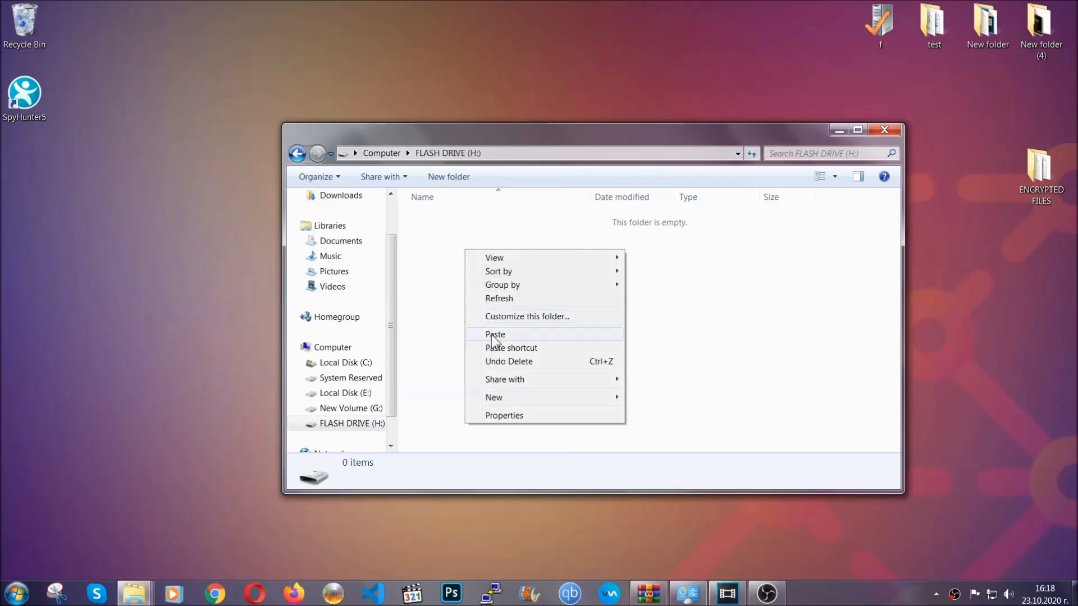
{"action": "left_click", "coordinate": [494, 334]}
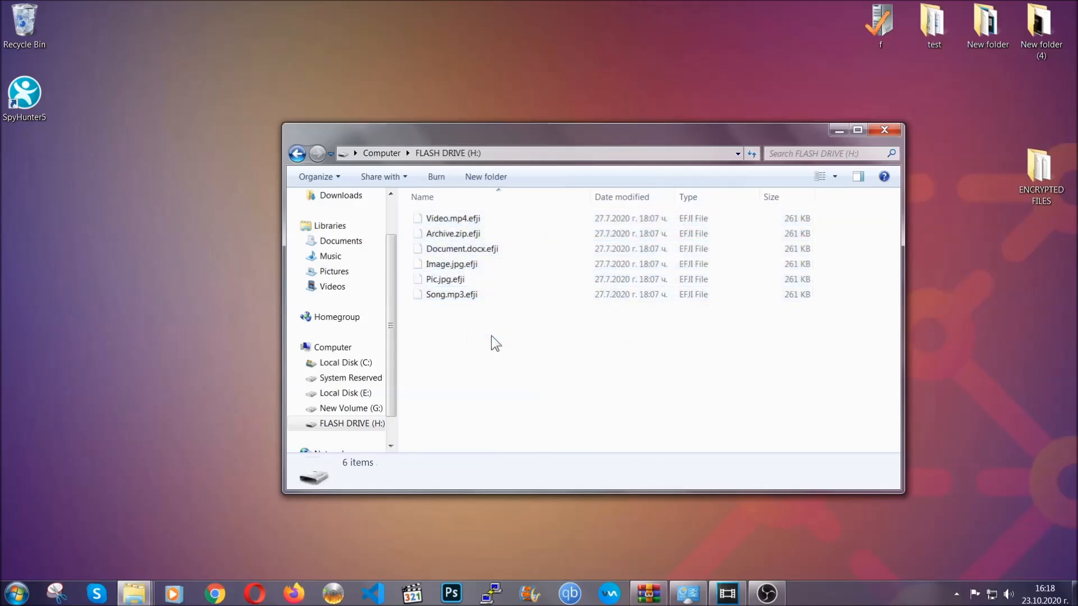
{"action": "mouse_move", "coordinate": [886, 130]}
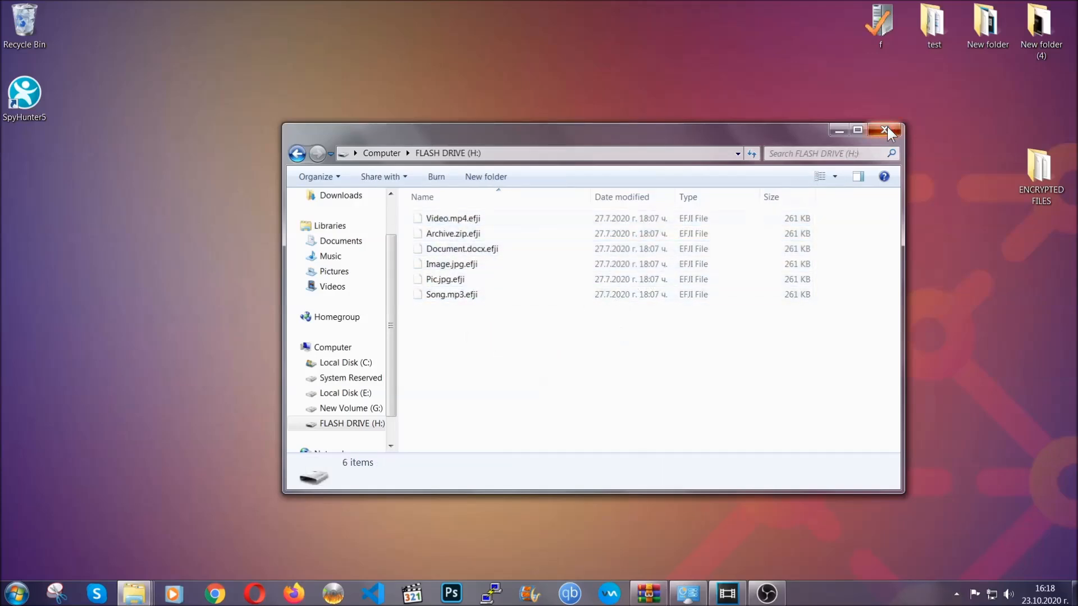
{"action": "left_click", "coordinate": [887, 130]}
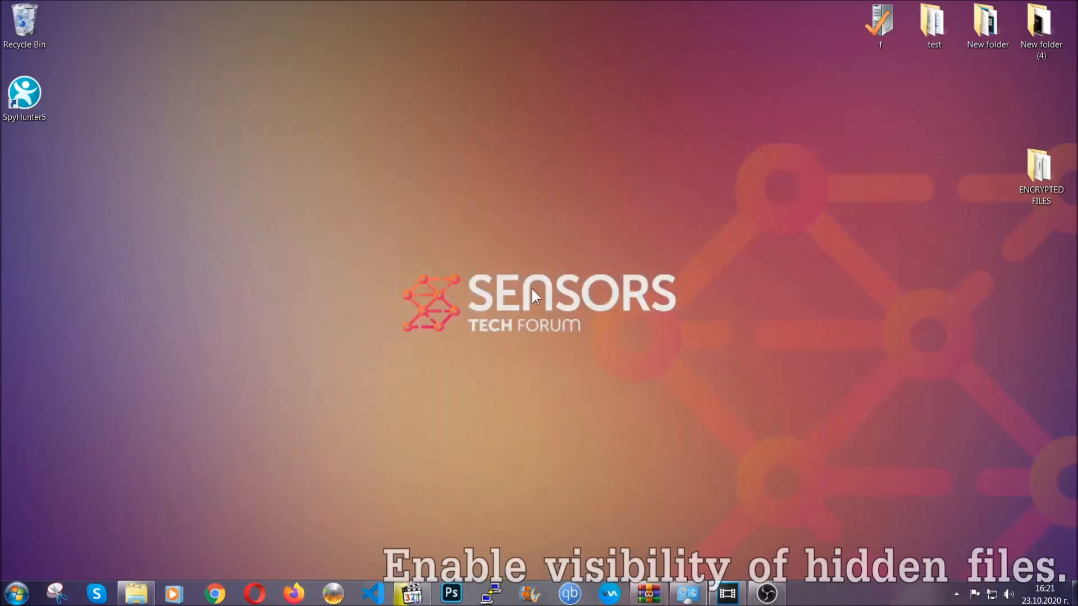
{"action": "mouse_move", "coordinate": [77, 531]}
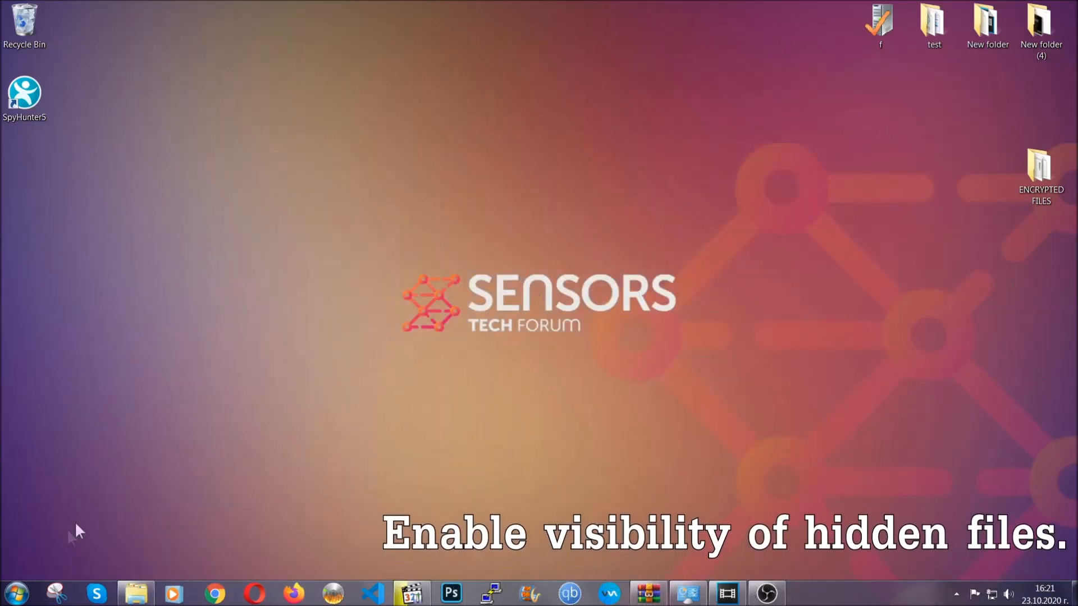
Step: Find 'show hidden files and folders' from the Start search and bring up Folder Options
{"action": "left_click", "coordinate": [15, 593]}
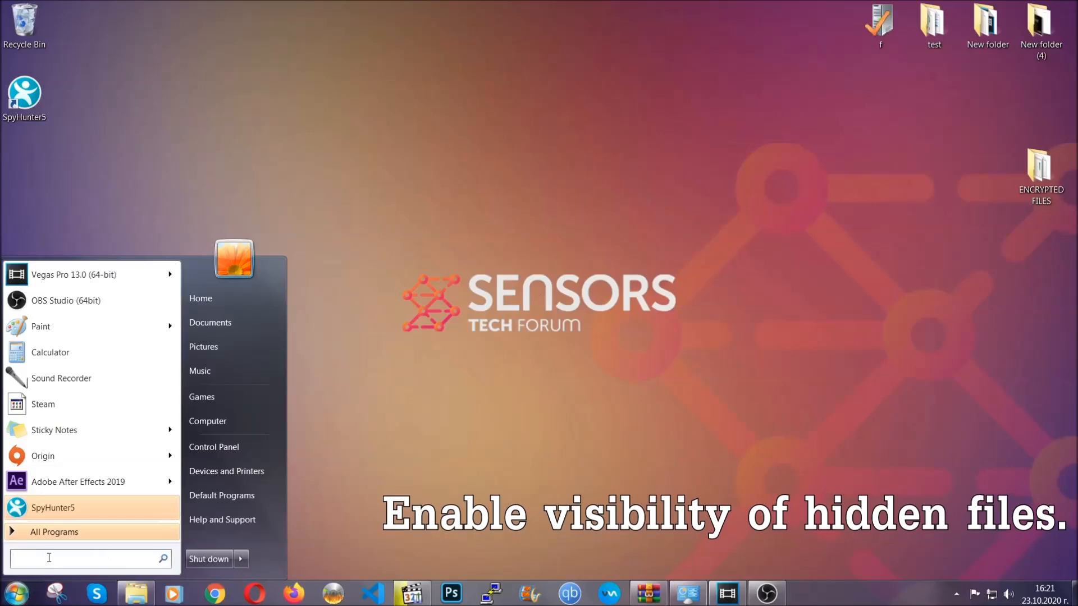
{"action": "type", "text": "s"}
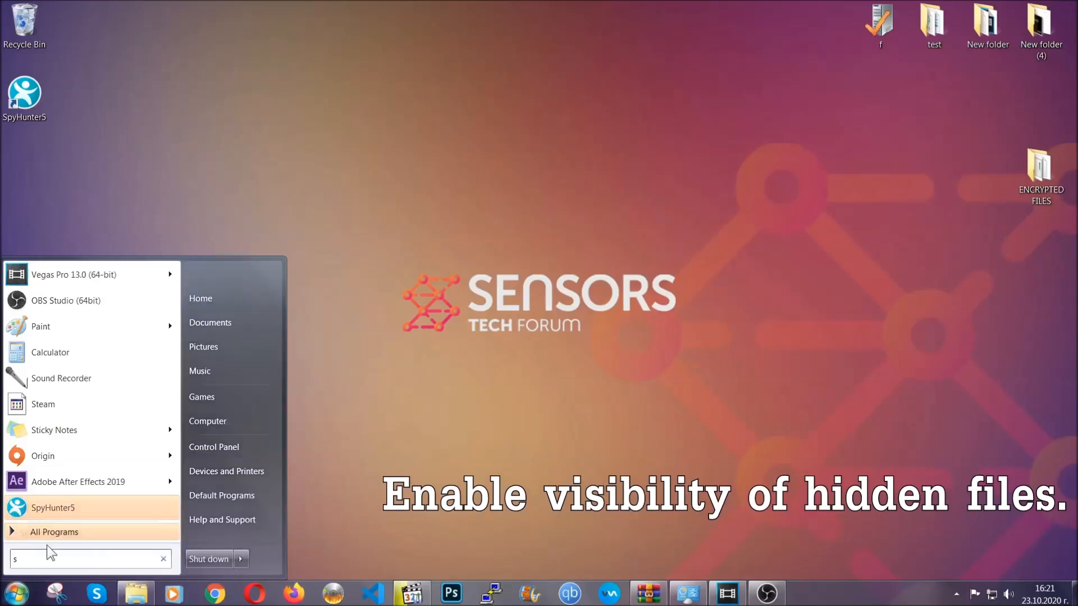
{"action": "type", "text": "how"}
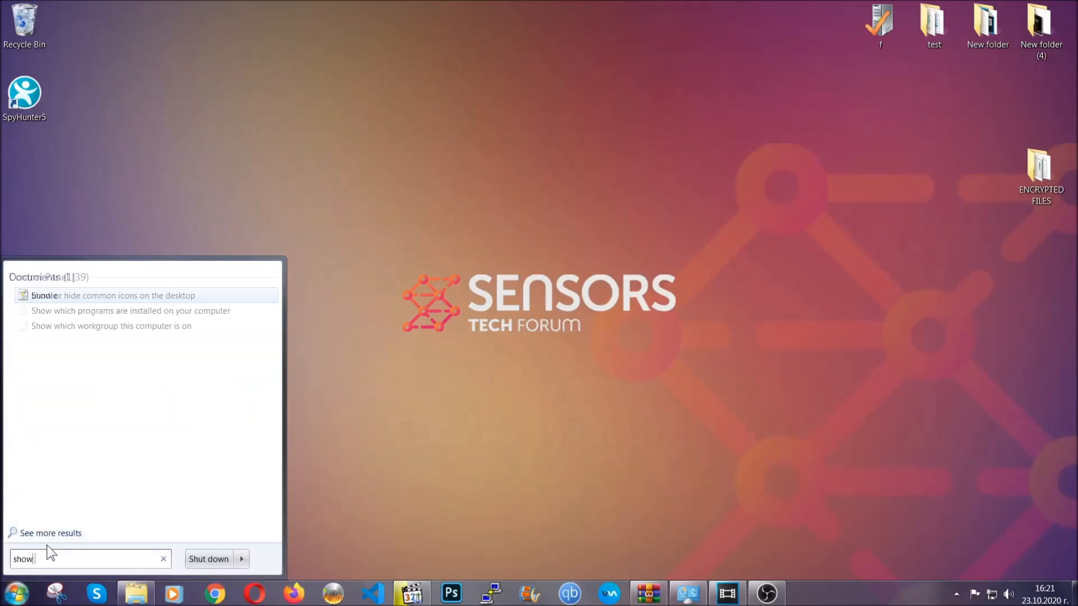
{"action": "type", "text": "hidden files"}
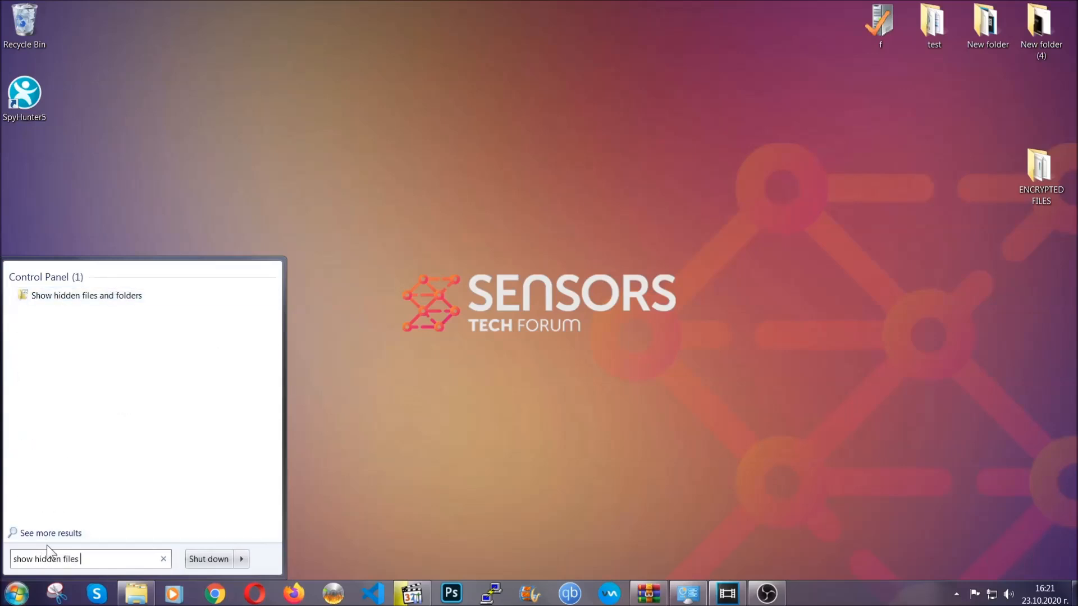
{"action": "type", "text": "and folders"}
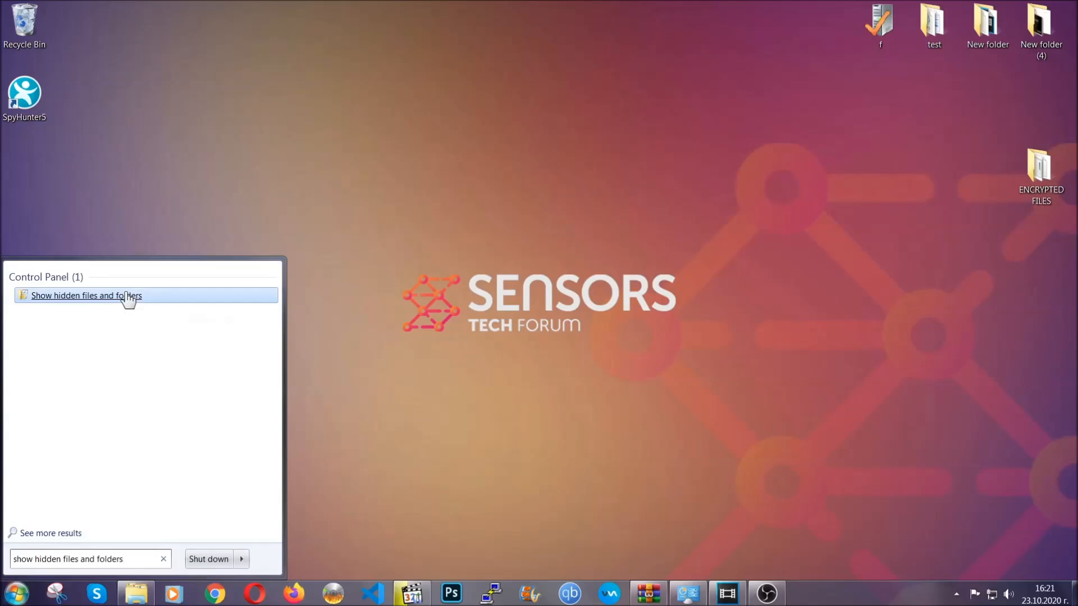
{"action": "left_click", "coordinate": [86, 295]}
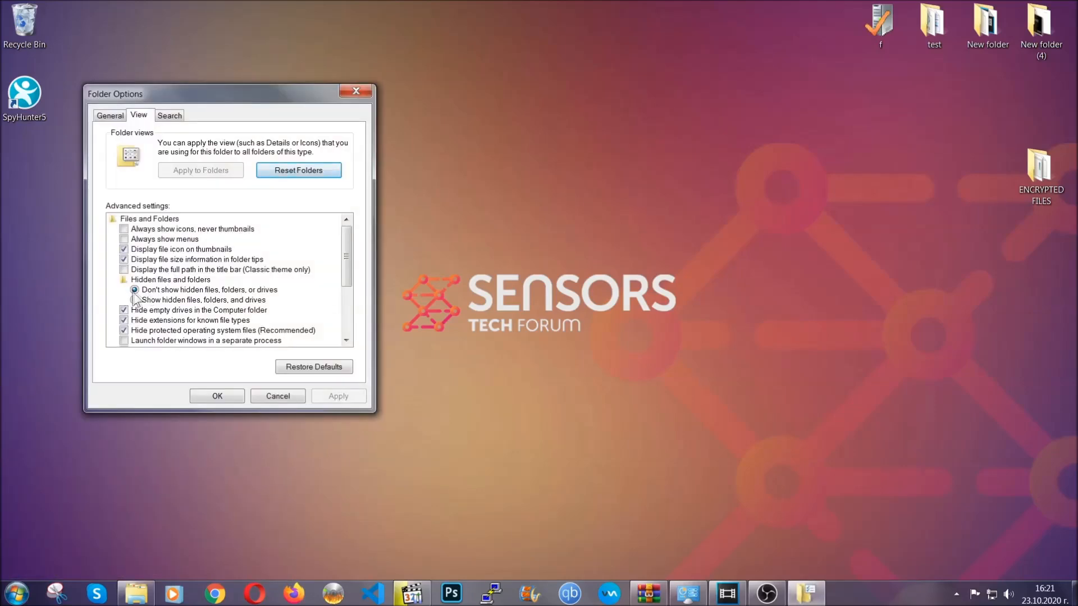
Step: Enable 'Show hidden files, folders, and drives', apply and confirm
{"action": "left_click", "coordinate": [135, 300]}
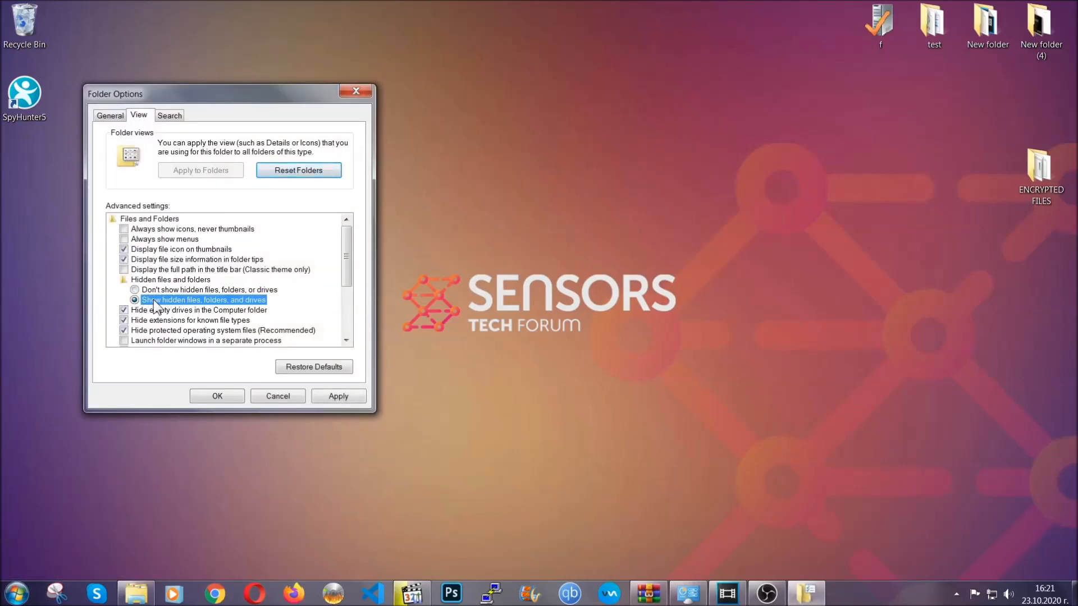
{"action": "left_click", "coordinate": [338, 396]}
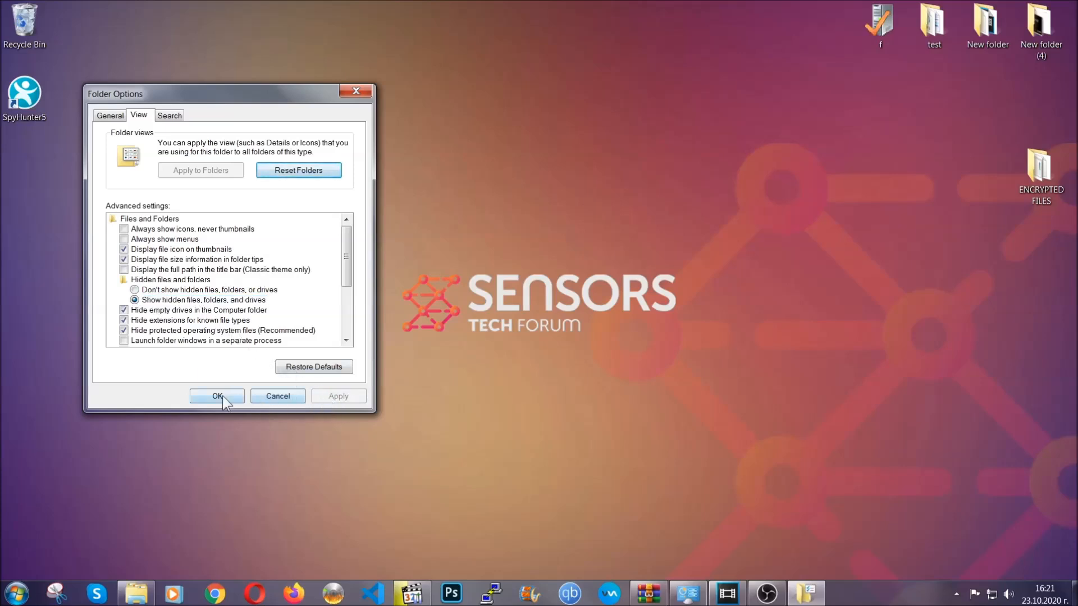
{"action": "left_click", "coordinate": [217, 396]}
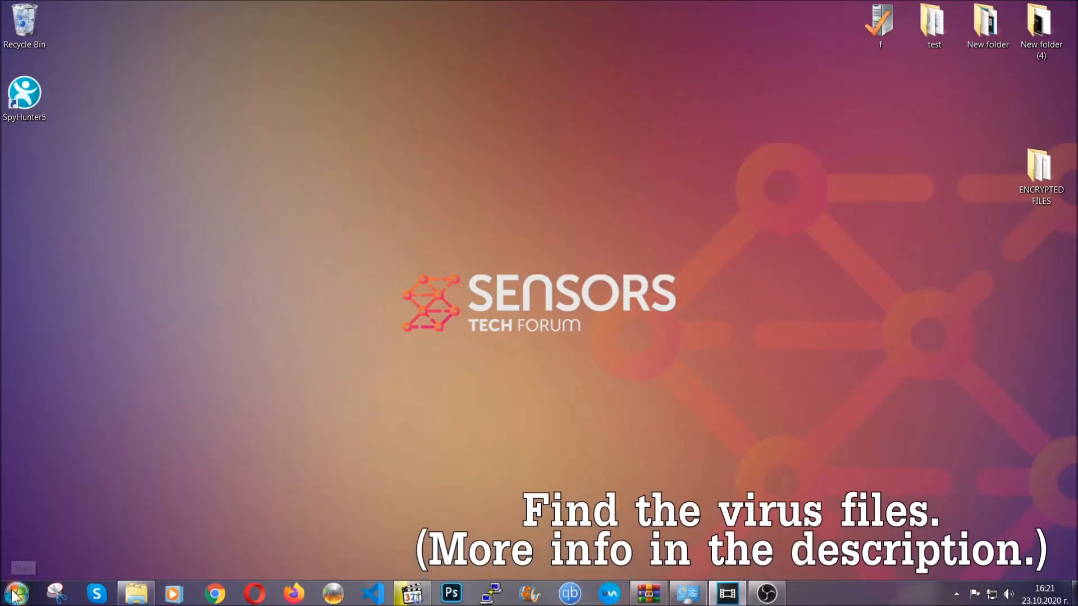
Step: Search the whole Computer for an exe named Example Virus Name
{"action": "left_click", "coordinate": [15, 593]}
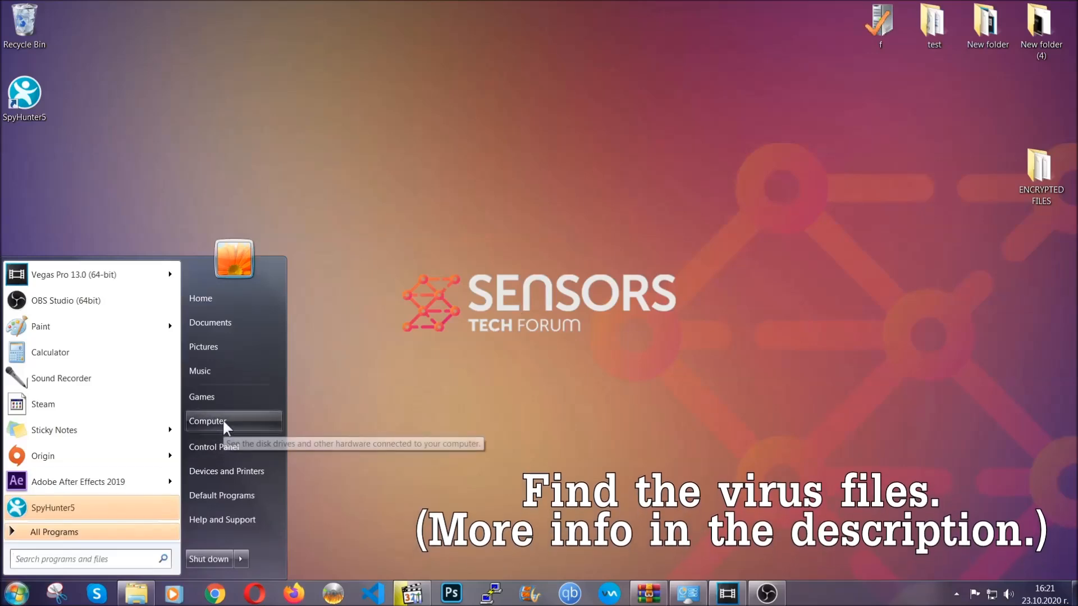
{"action": "left_click", "coordinate": [208, 421]}
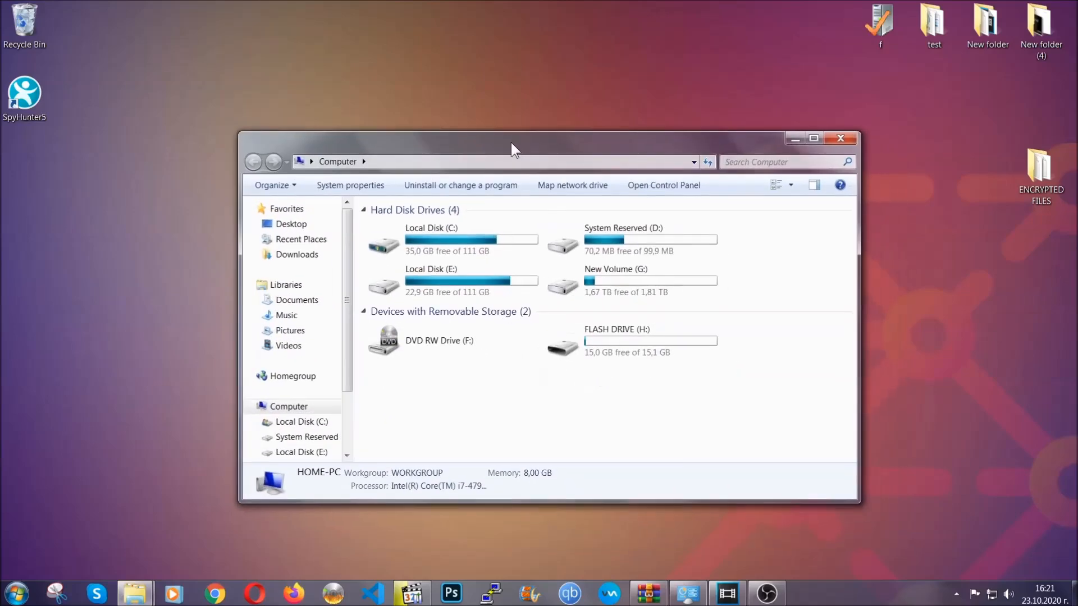
{"action": "left_click", "coordinate": [784, 162]}
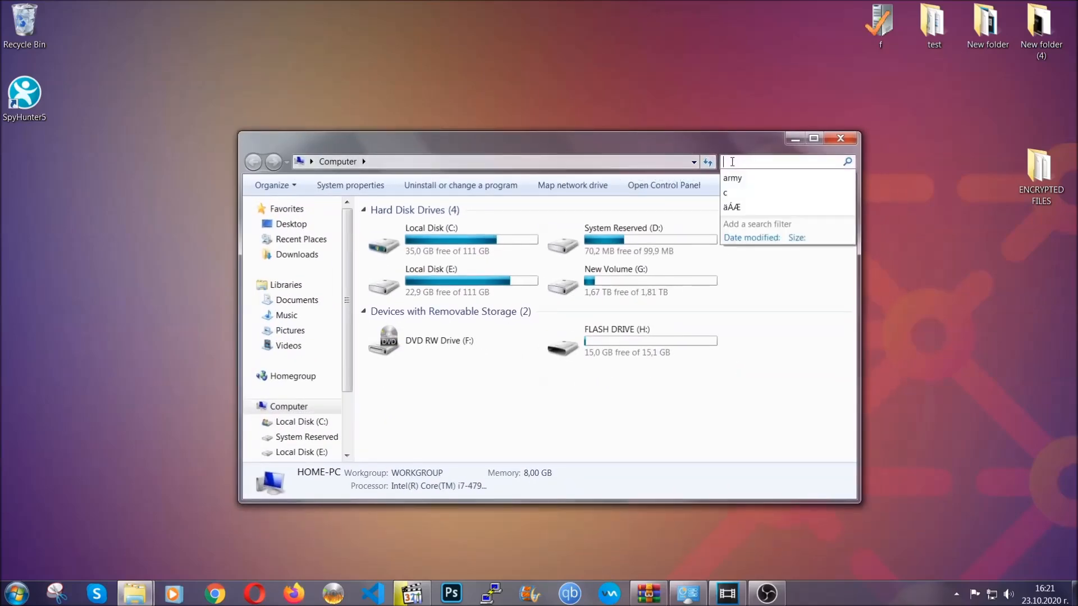
{"action": "type", "text": "fileextension:exe E"}
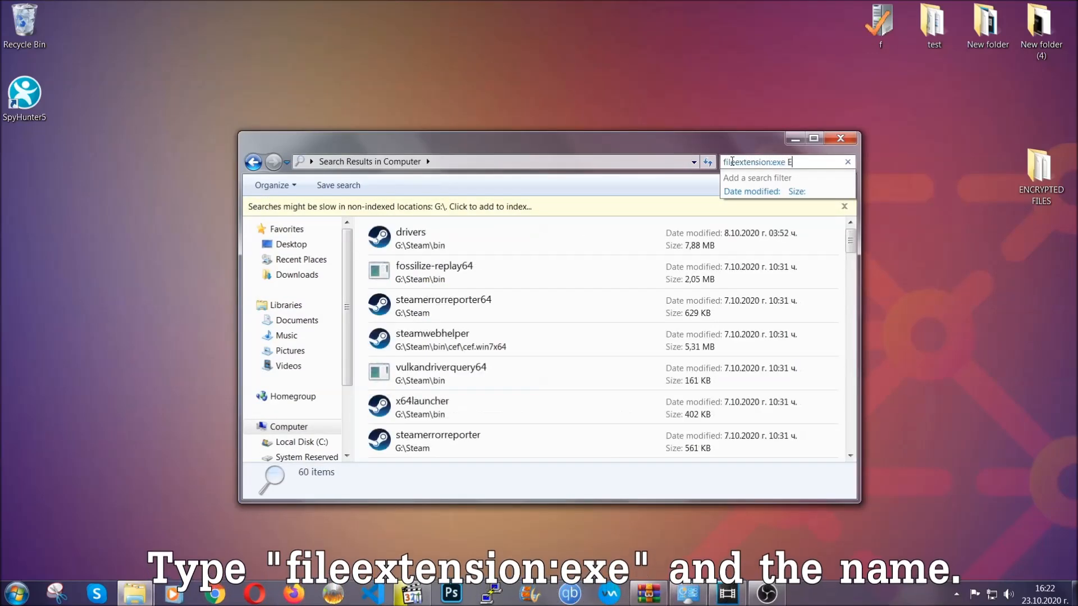
{"action": "type", "text": "xampl"}
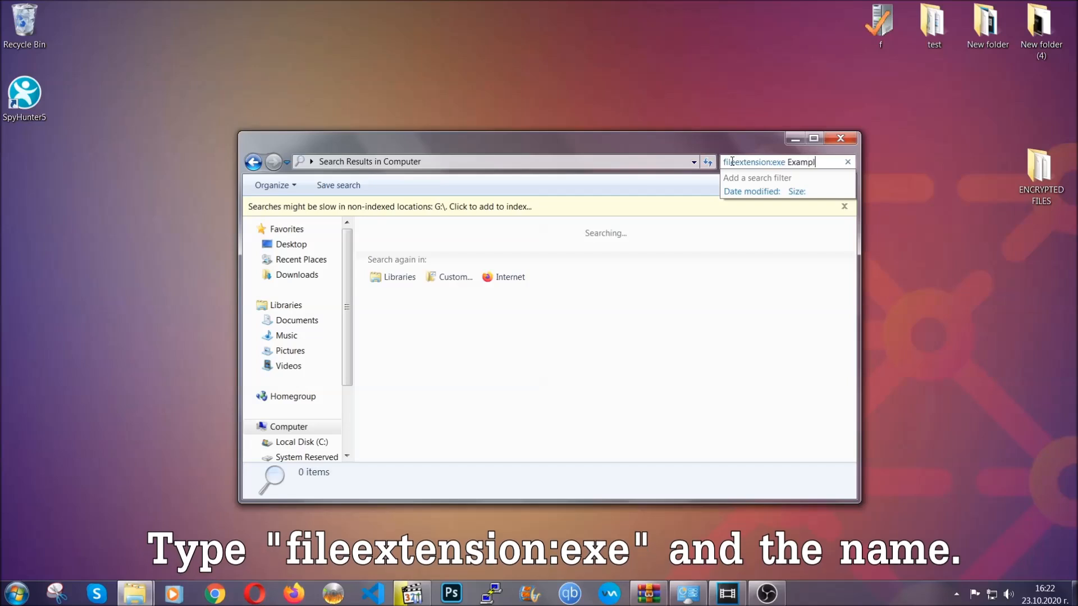
{"action": "type", "text": "e Virus Name"}
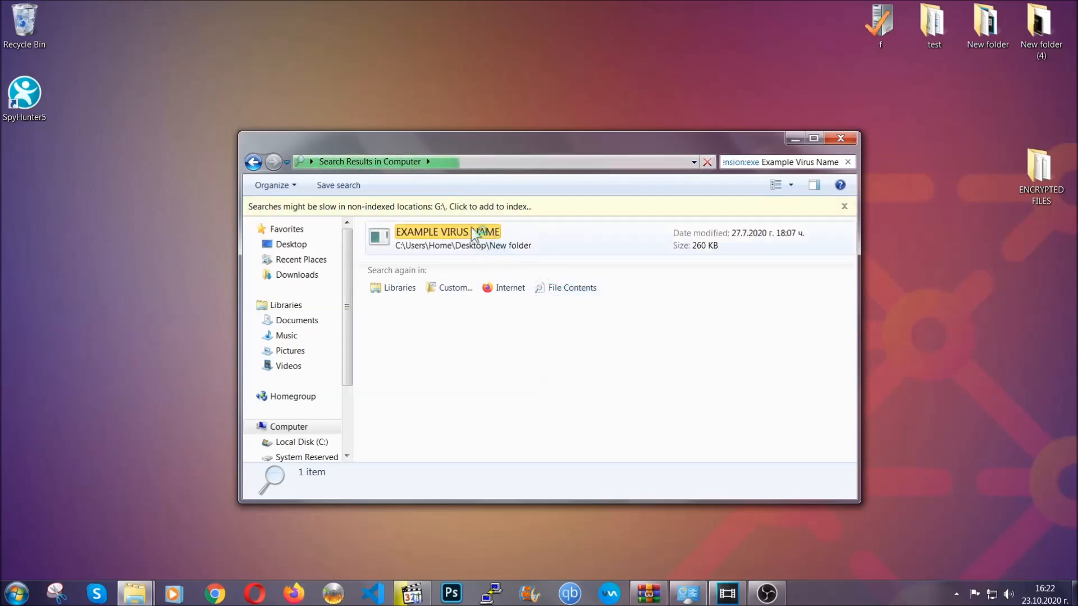
Step: Delete the found EXAMPLE VIRUS NAME executable to the Recycle Bin
{"action": "left_click", "coordinate": [447, 237]}
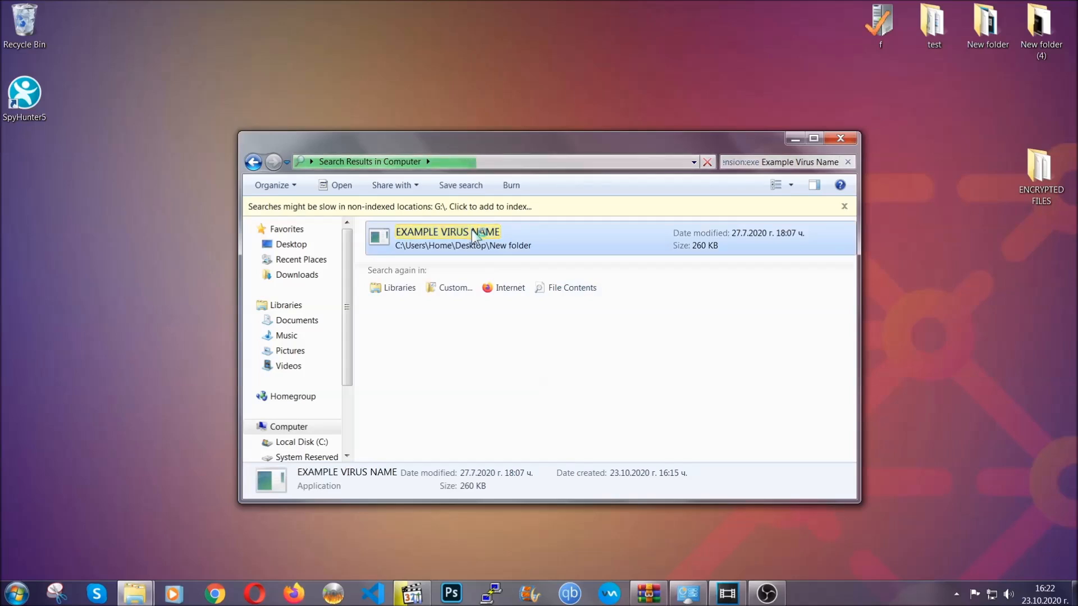
{"action": "right_click", "coordinate": [447, 237]}
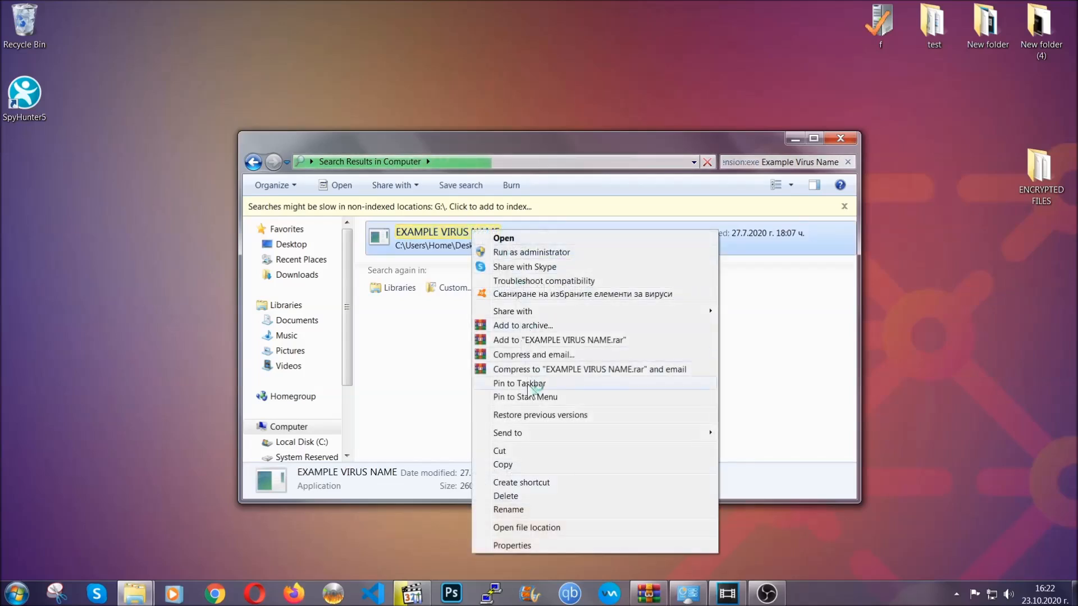
{"action": "left_click", "coordinate": [505, 495]}
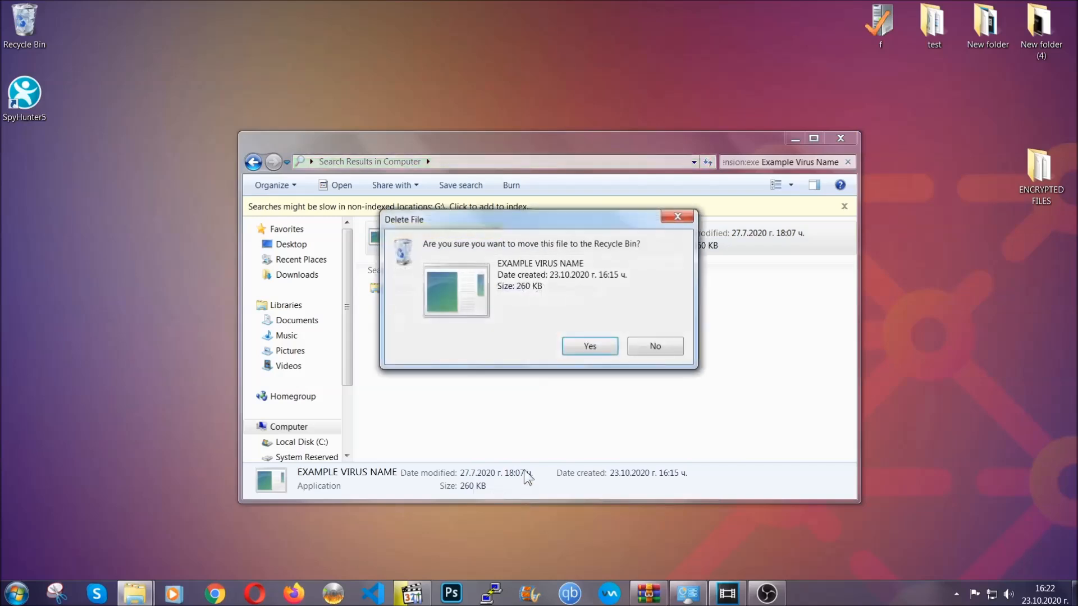
{"action": "left_click", "coordinate": [589, 346]}
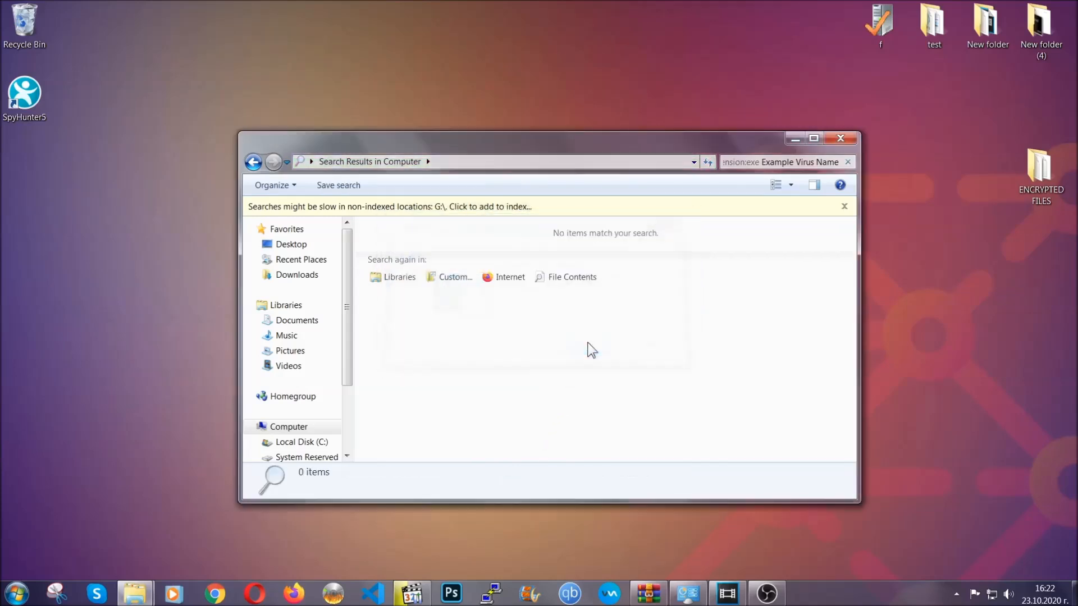
{"action": "mouse_move", "coordinate": [804, 181]}
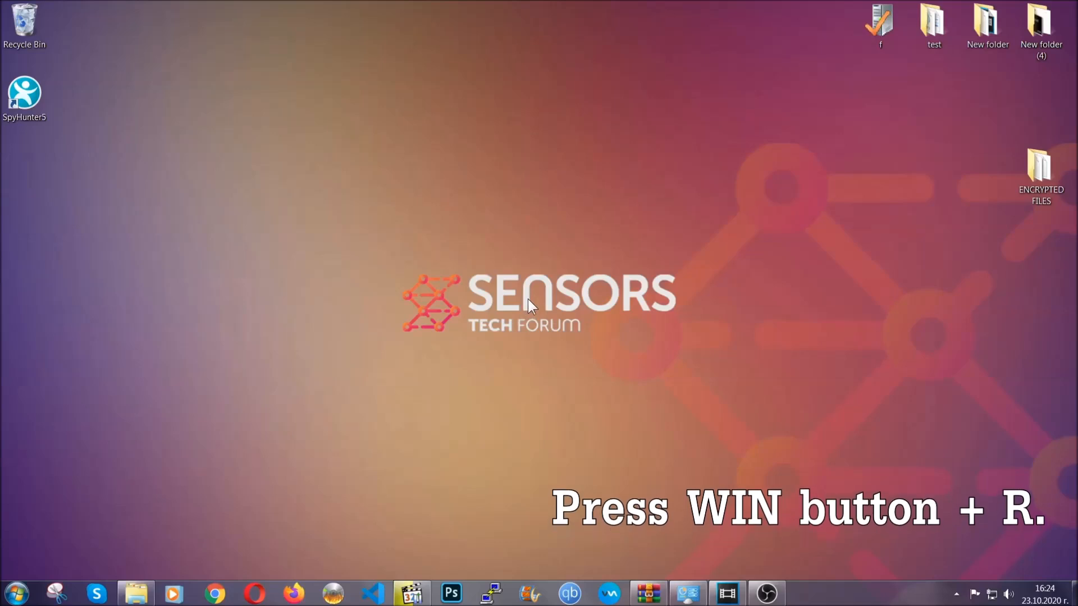
Step: Launch REGEDIT from the Run prompt and select the Computer root
{"action": "key", "text": "win+r"}
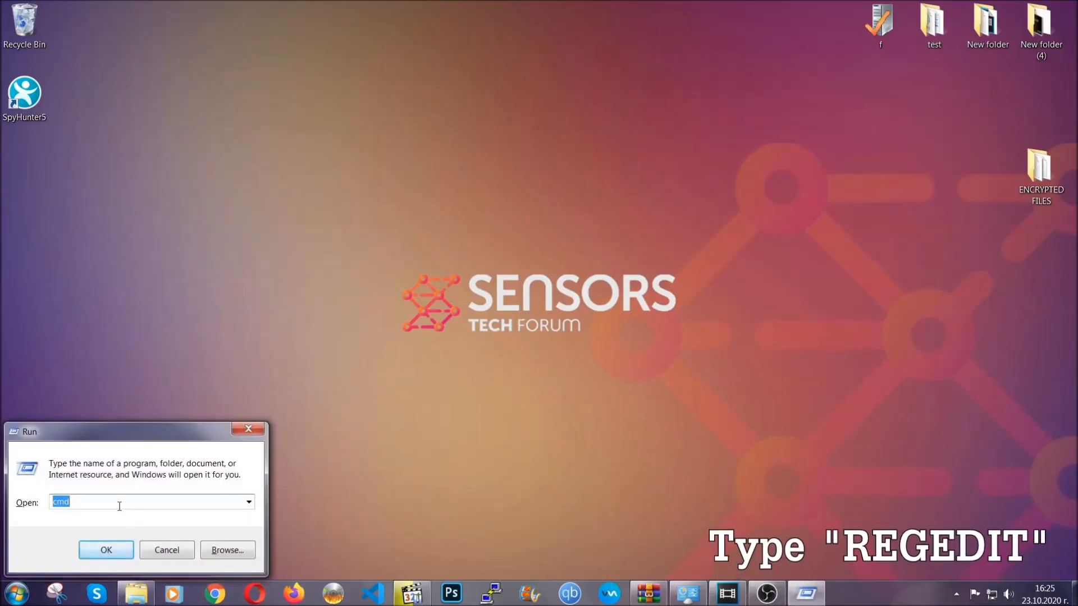
{"action": "type", "text": "REG"}
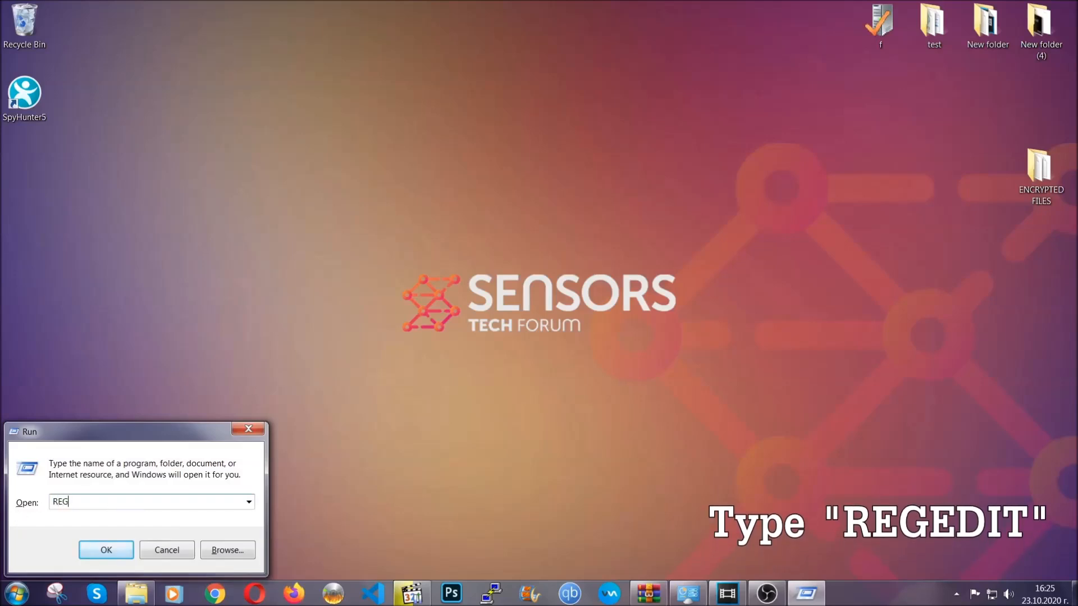
{"action": "type", "text": "EDIT"}
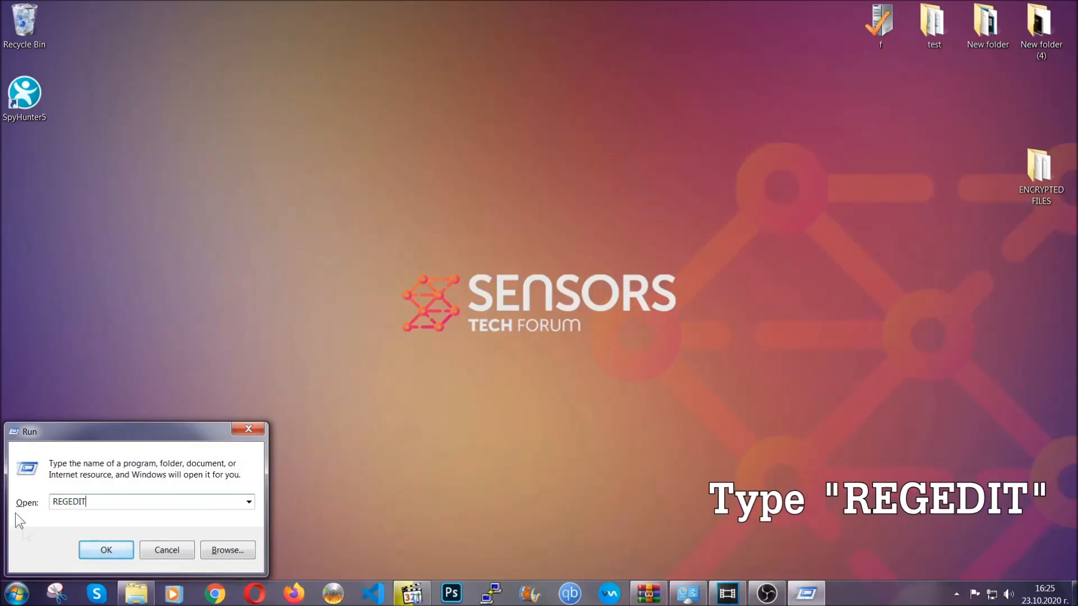
{"action": "left_click", "coordinate": [106, 551]}
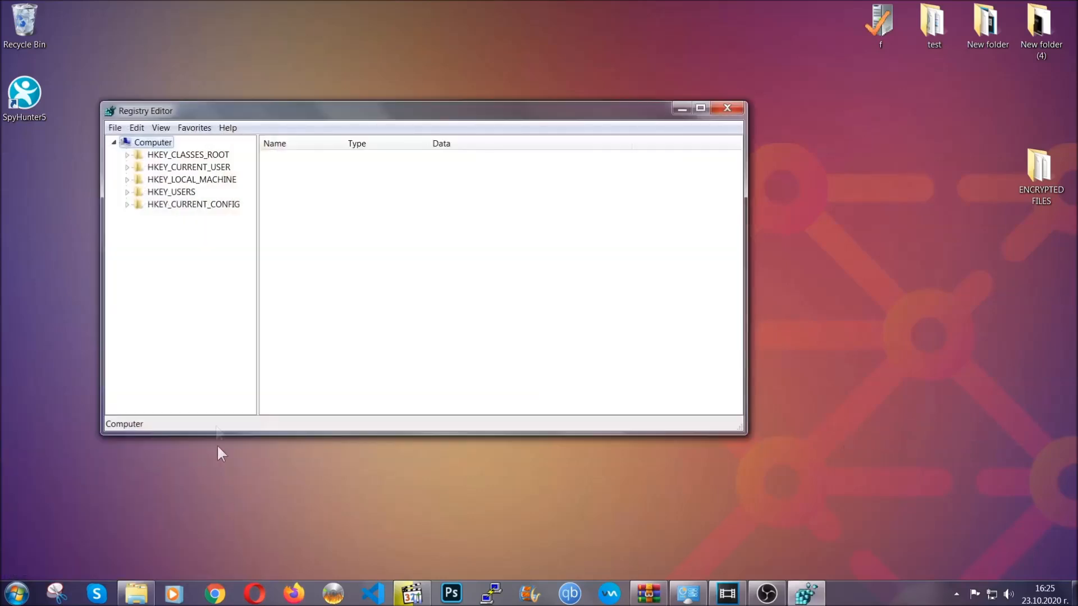
{"action": "left_click", "coordinate": [114, 127]}
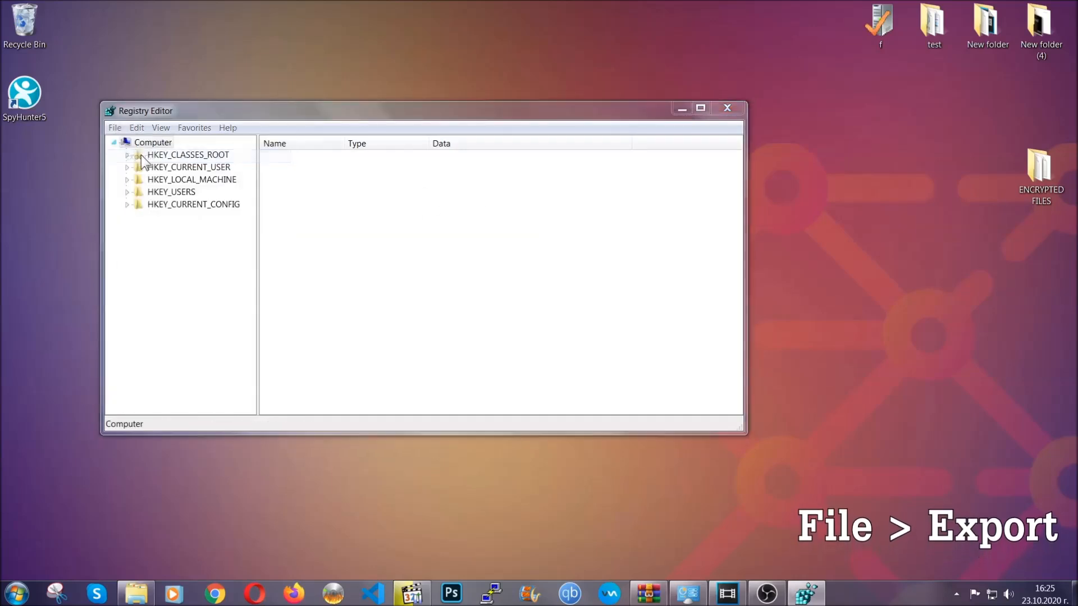
Step: Export the entire registry to the desktop as a file named BACKUP
{"action": "left_click", "coordinate": [115, 128]}
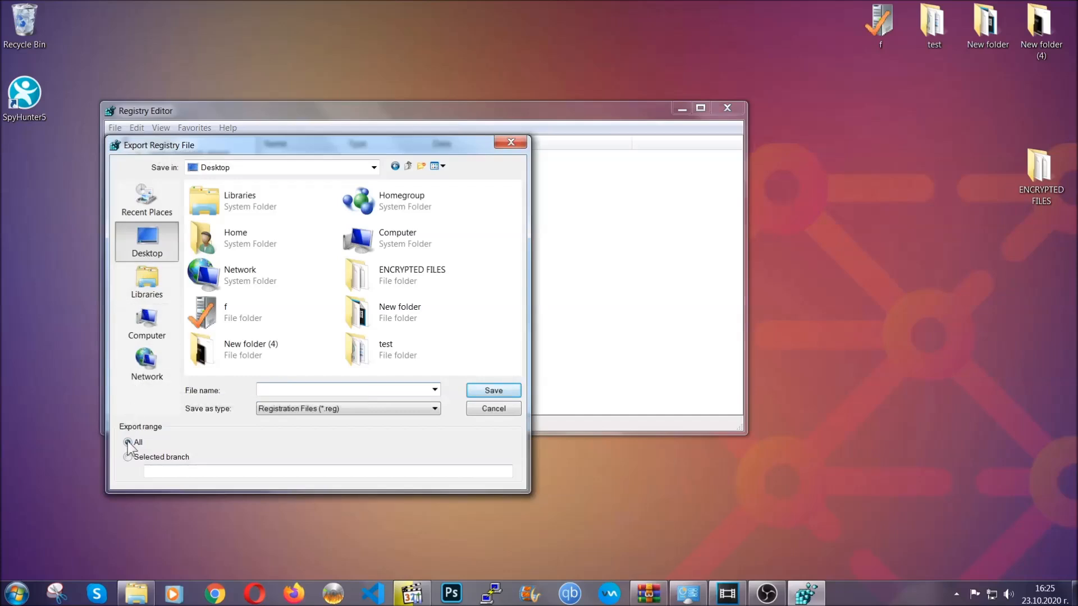
{"action": "left_click", "coordinate": [128, 442]}
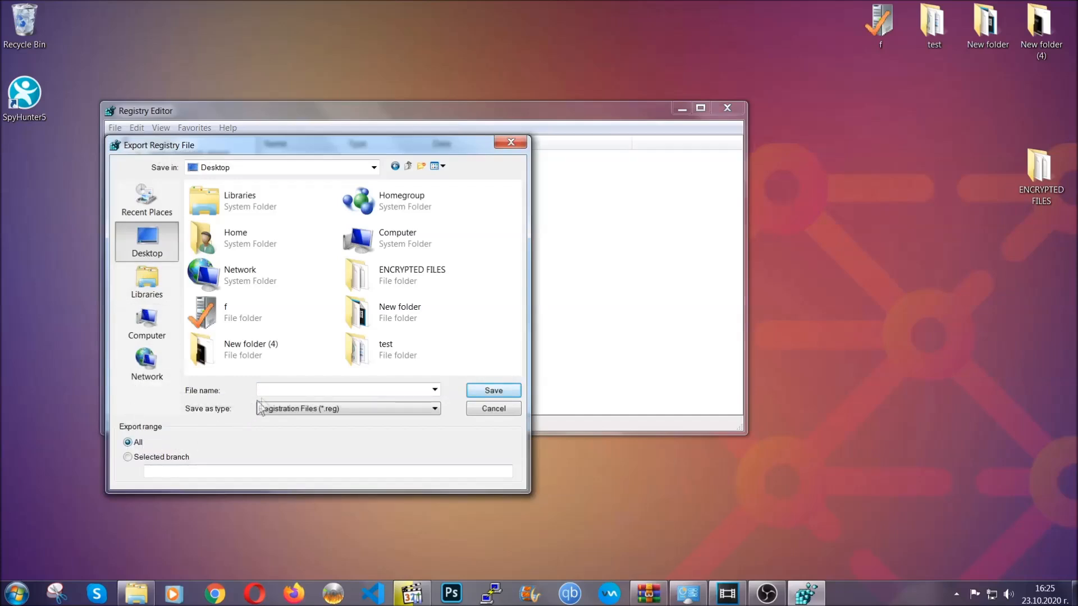
{"action": "type", "text": "BA"}
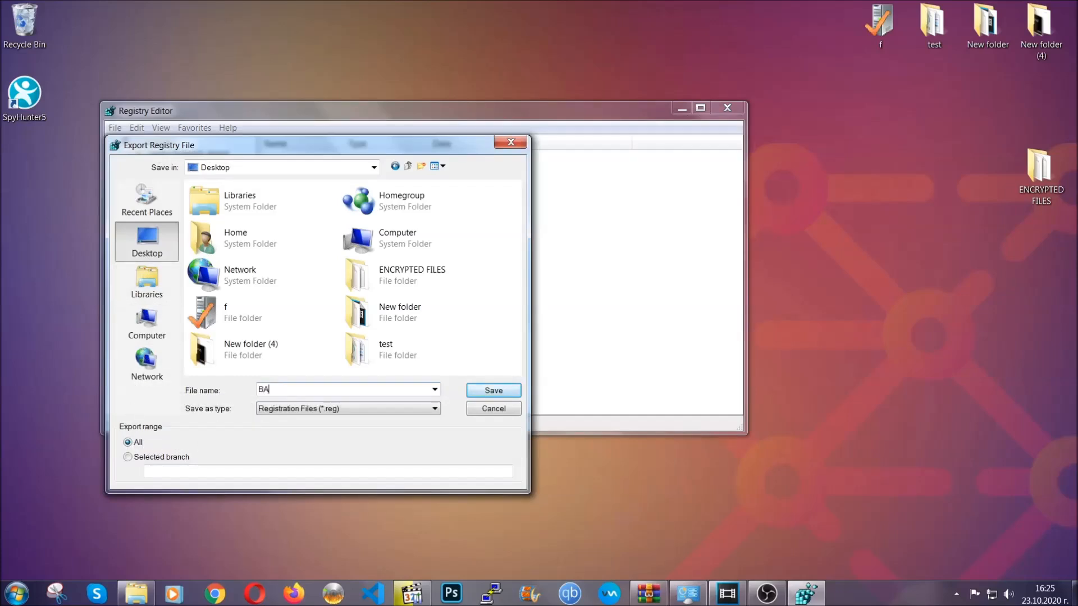
{"action": "type", "text": "CKUP"}
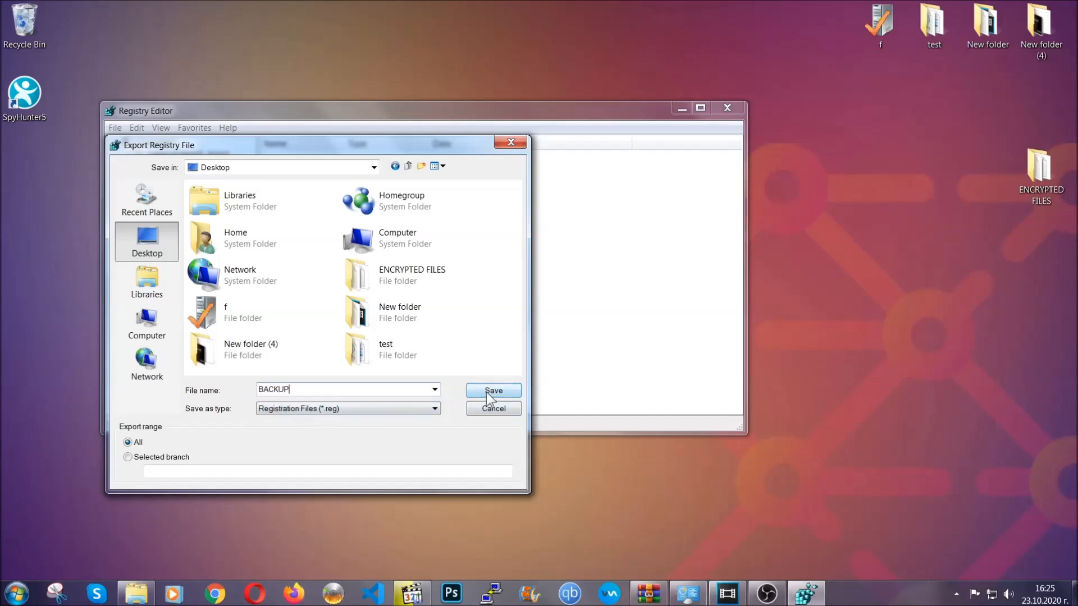
{"action": "left_click", "coordinate": [493, 391]}
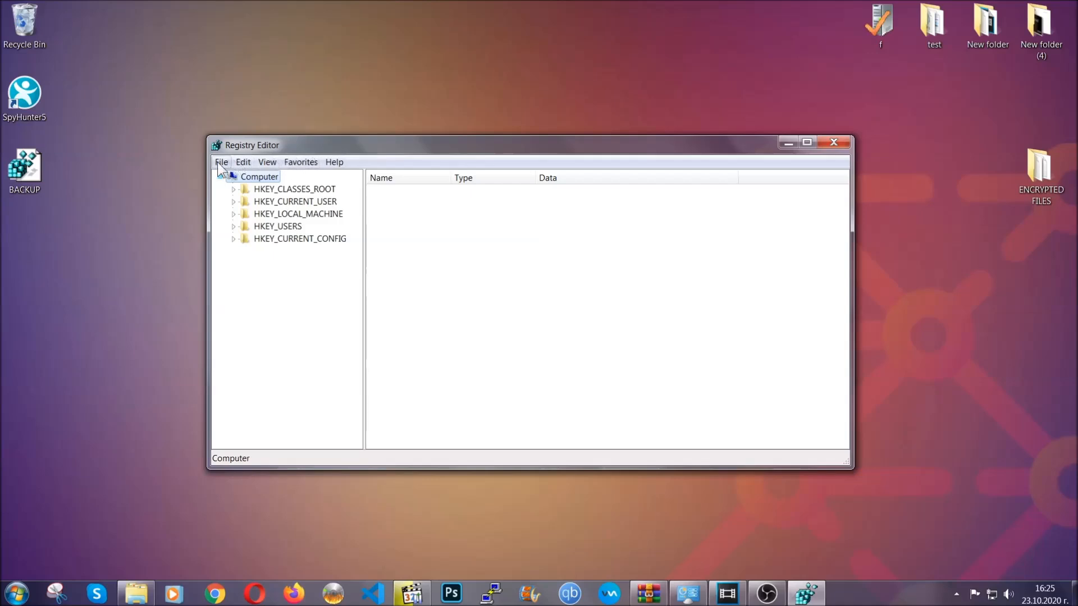
Step: Check the File menu's import/export commands and close it again
{"action": "left_click", "coordinate": [221, 162]}
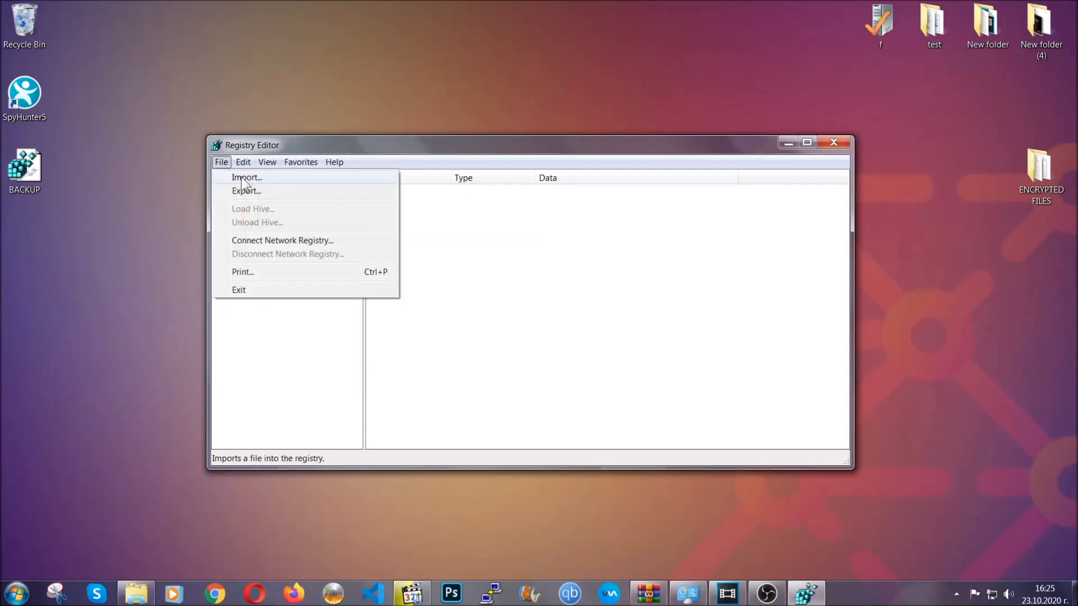
{"action": "left_click", "coordinate": [221, 162]}
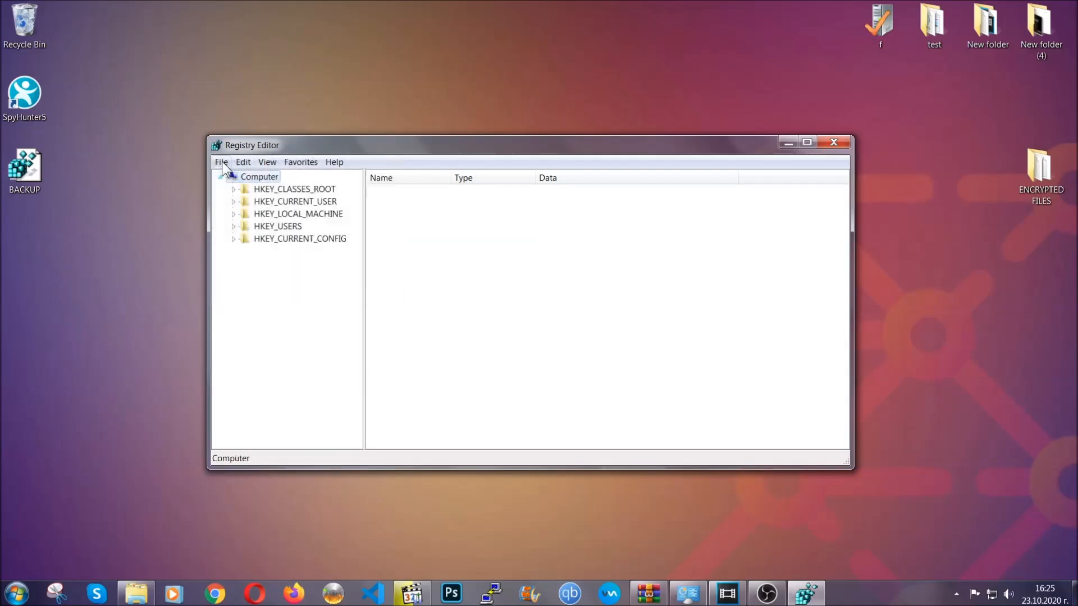
{"action": "key", "text": "ctrl+s"}
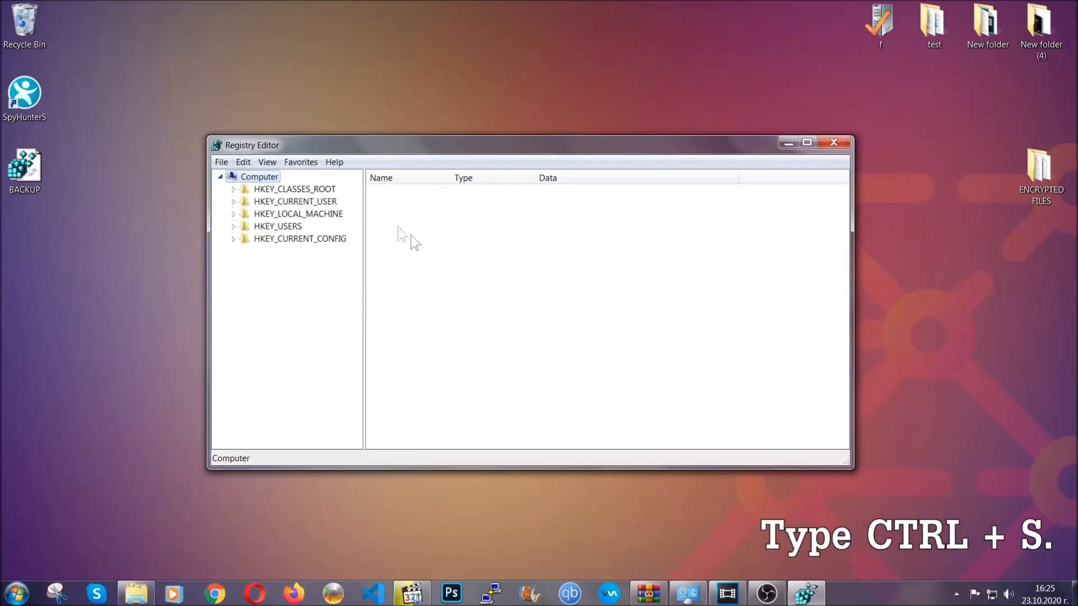
{"action": "mouse_move", "coordinate": [519, 296]}
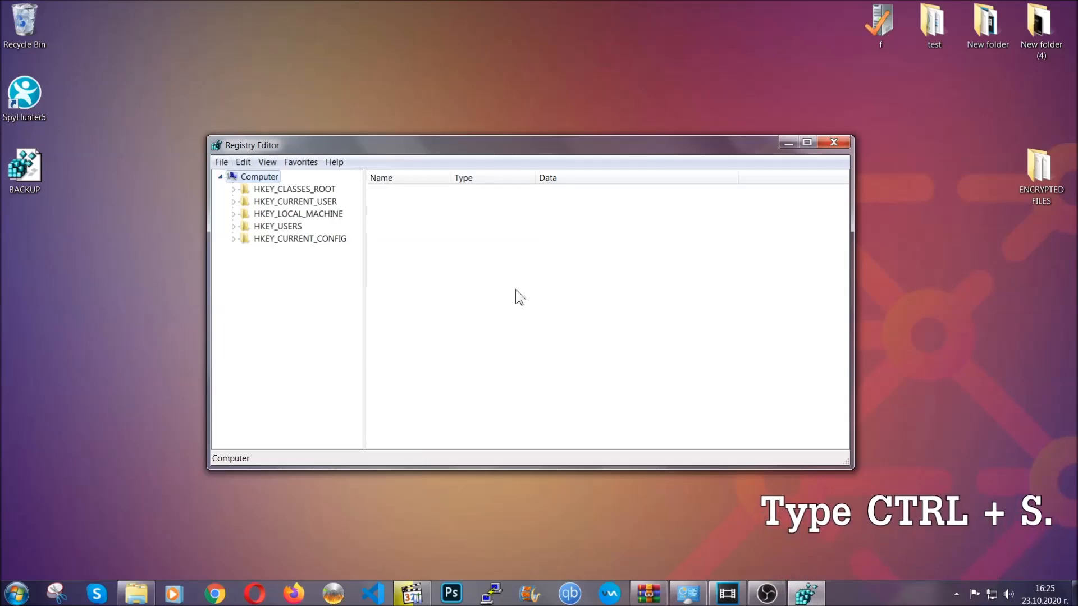
Step: Search HKEY_CURRENT_USER for RunOnce and select the neighbouring Run key listing THE VIRUS
{"action": "left_click", "coordinate": [295, 201]}
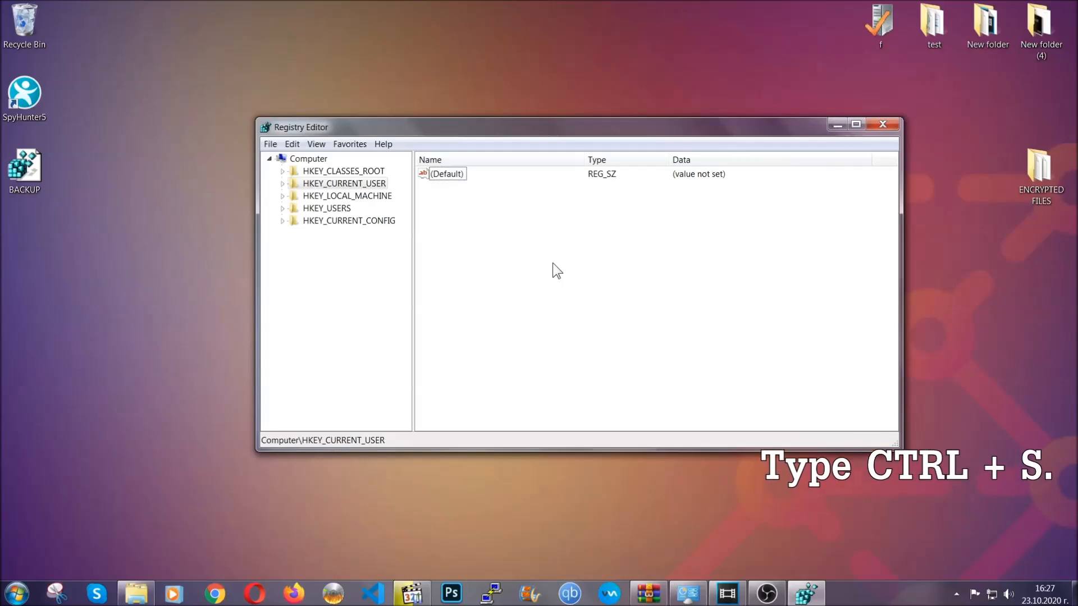
{"action": "key", "text": "ctrl+f"}
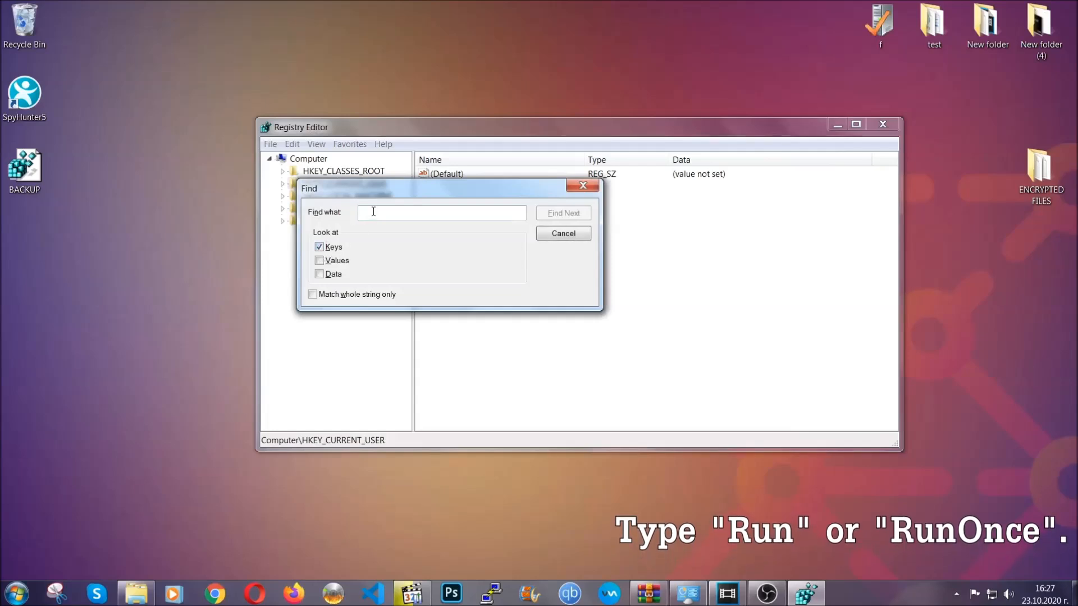
{"action": "type", "text": "RunO"}
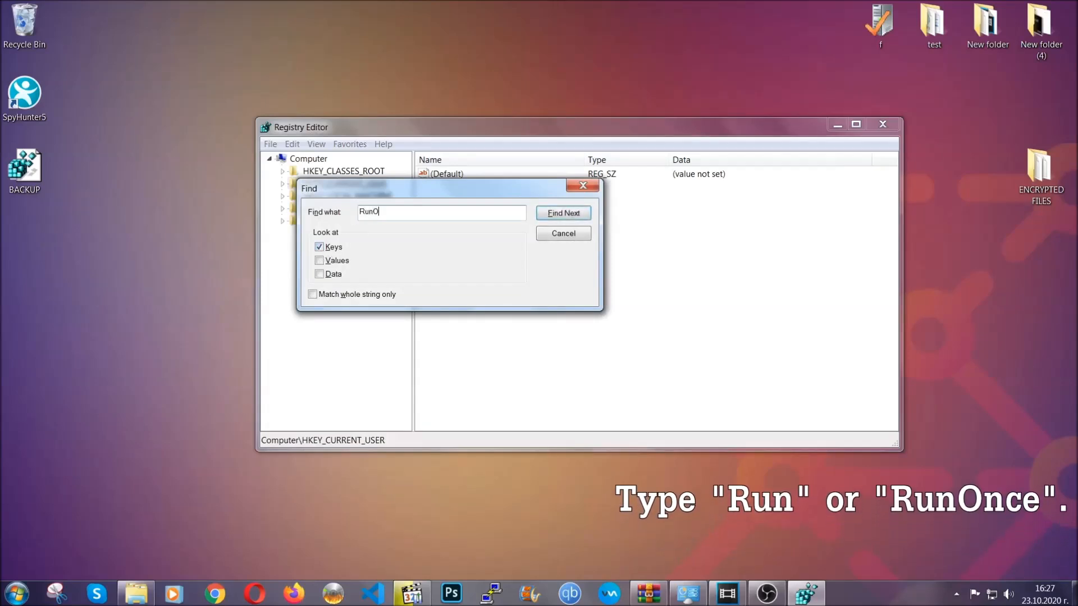
{"action": "type", "text": "nce"}
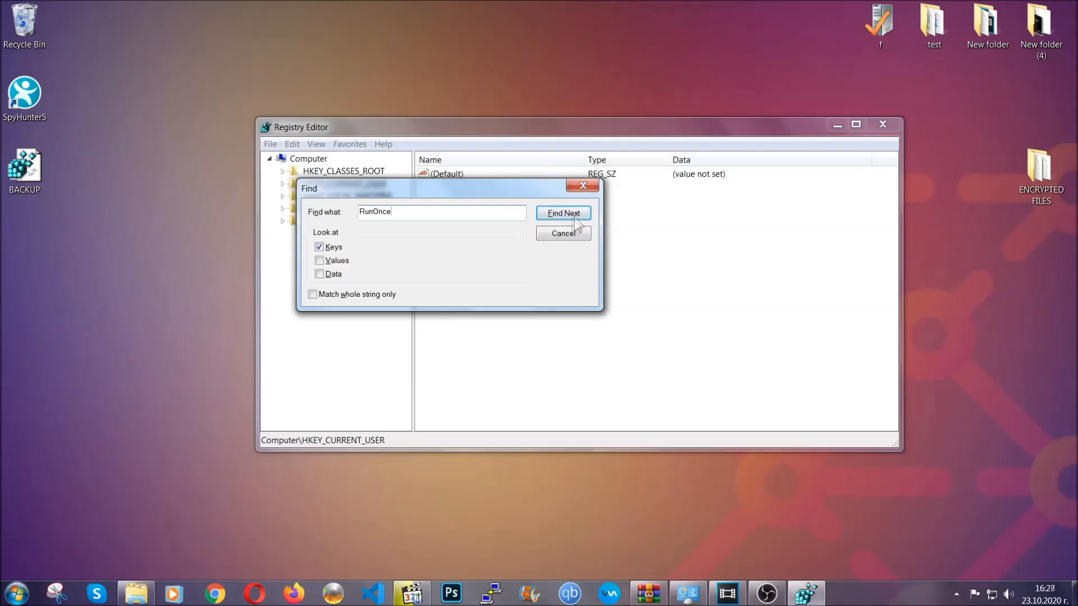
{"action": "left_click", "coordinate": [563, 212]}
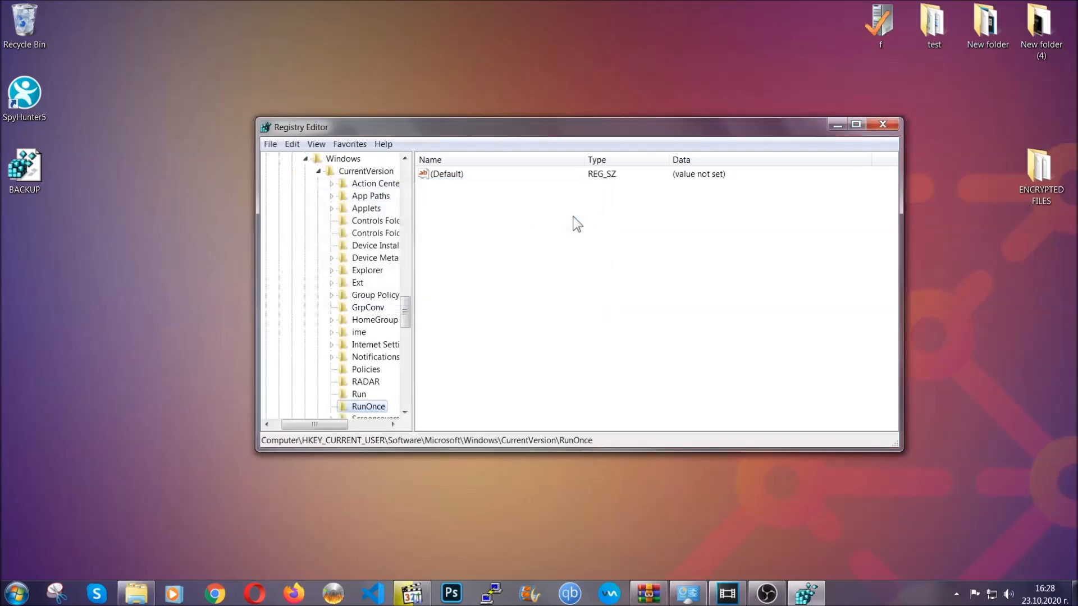
{"action": "scroll", "scroll_direction": "down", "scroll_amount": 3}
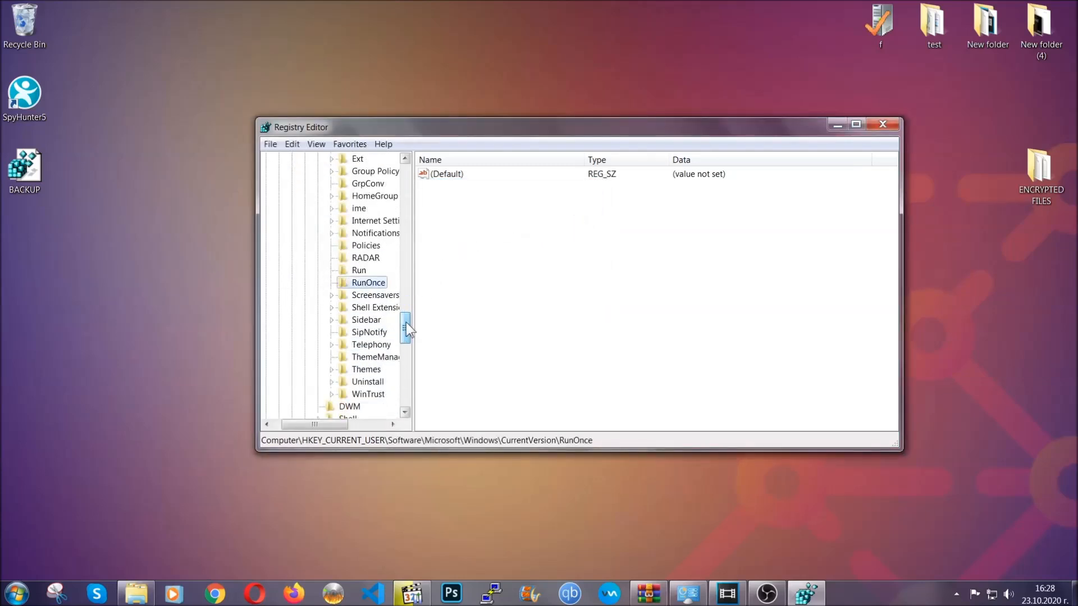
{"action": "left_click", "coordinate": [359, 271]}
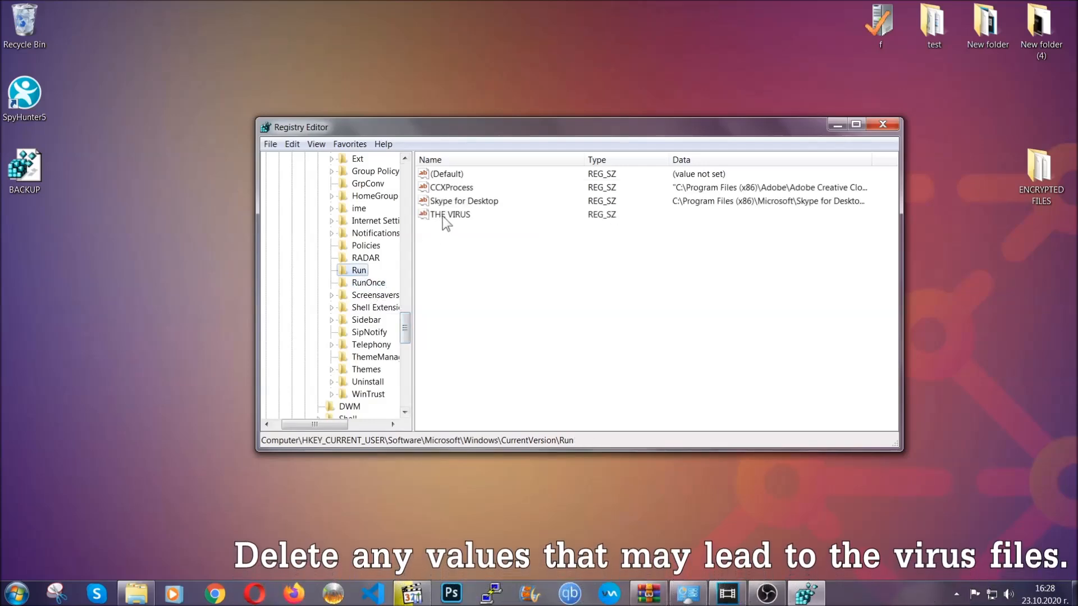
Step: Delete the THE VIRUS value from the Run key and close Registry Editor
{"action": "right_click", "coordinate": [449, 213]}
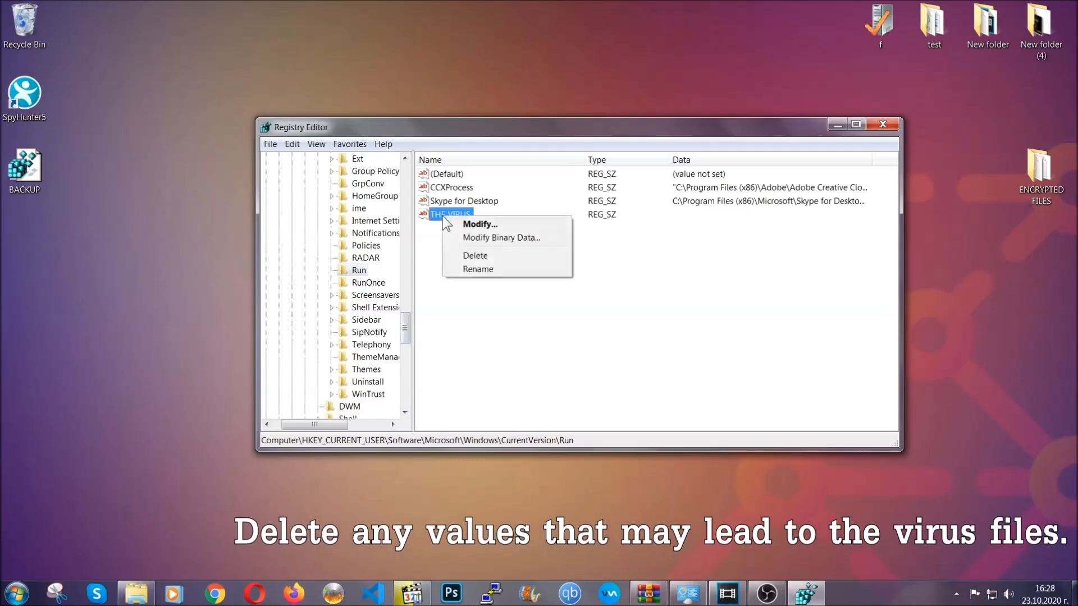
{"action": "left_click", "coordinate": [475, 255]}
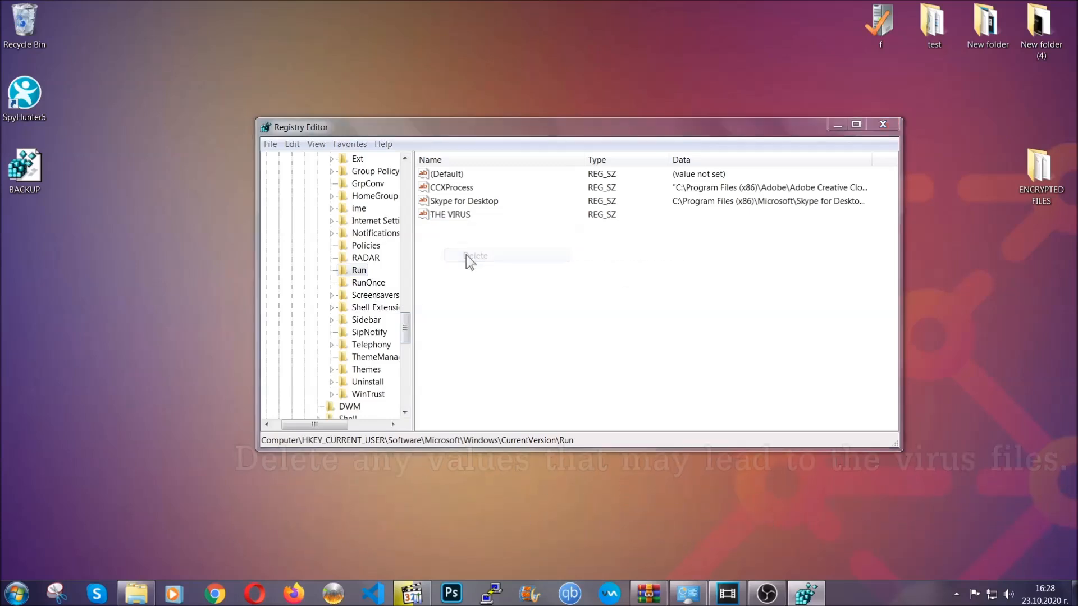
{"action": "left_click", "coordinate": [475, 255]}
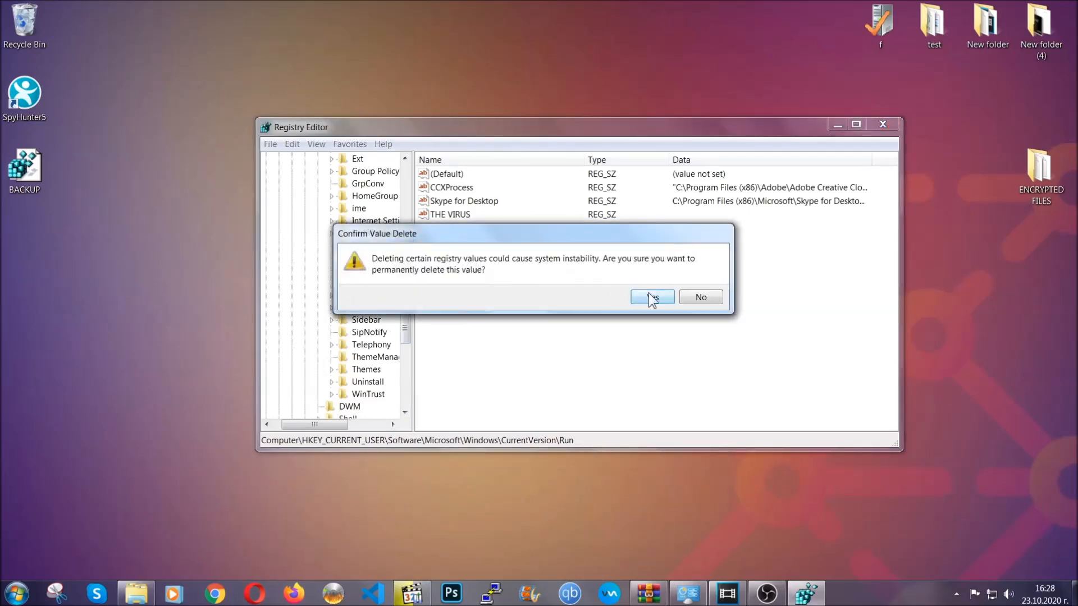
{"action": "left_click", "coordinate": [651, 297]}
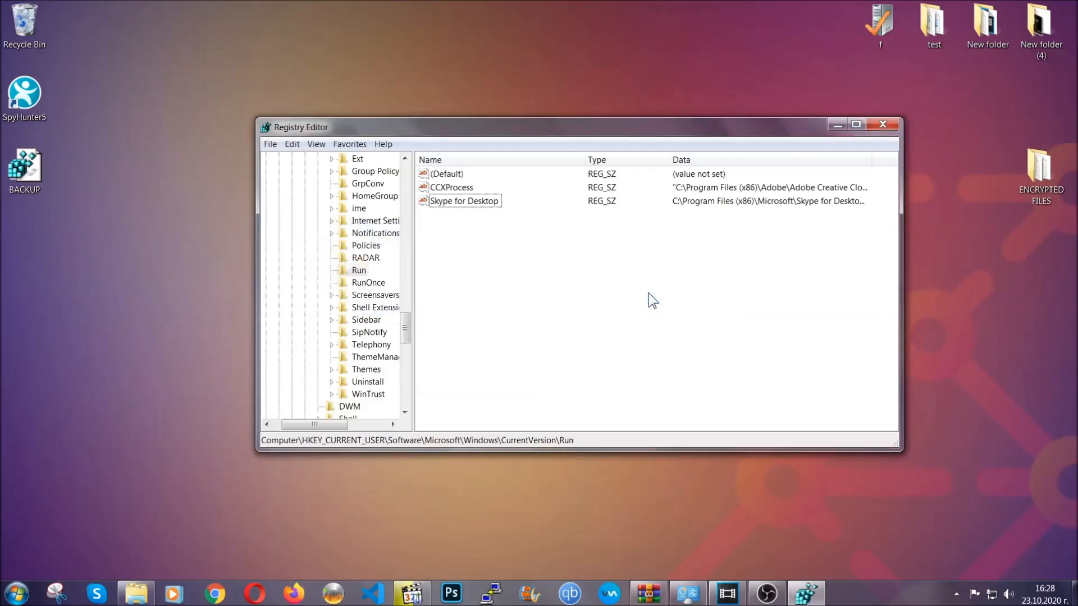
{"action": "mouse_move", "coordinate": [883, 124]}
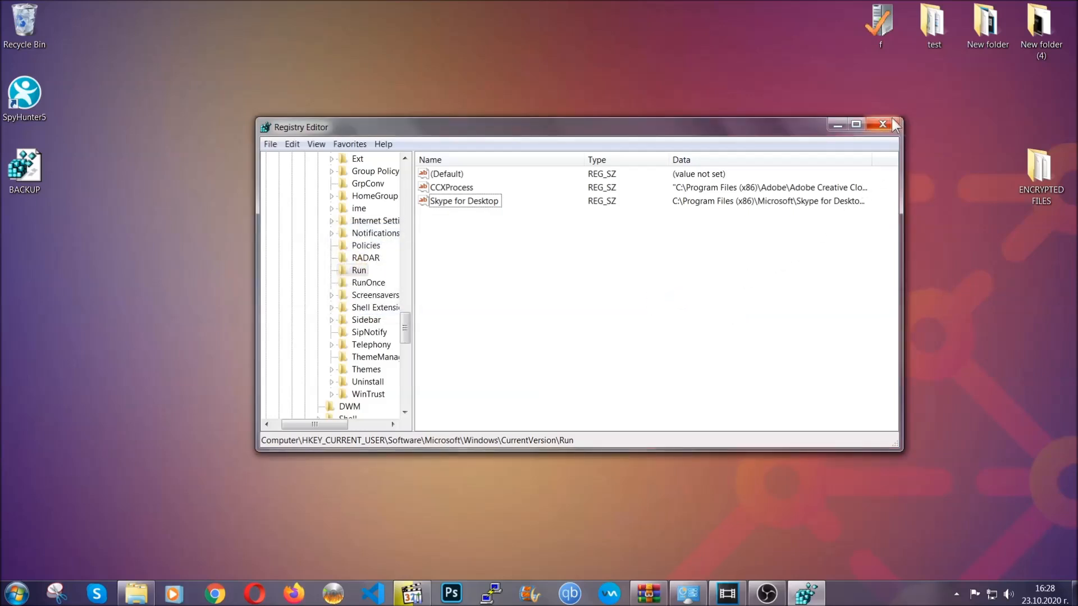
{"action": "left_click", "coordinate": [882, 125]}
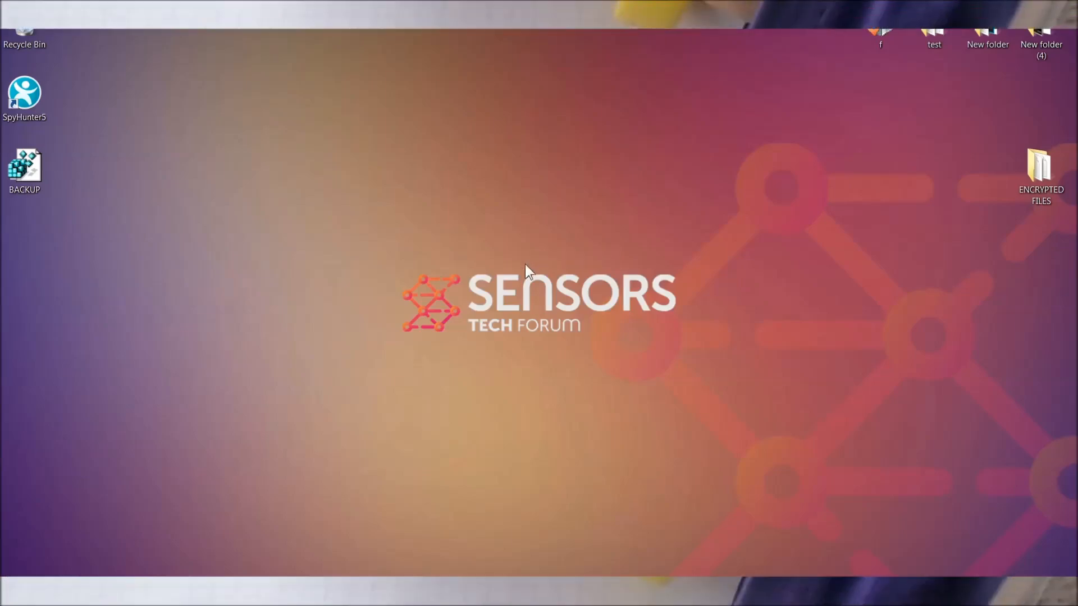